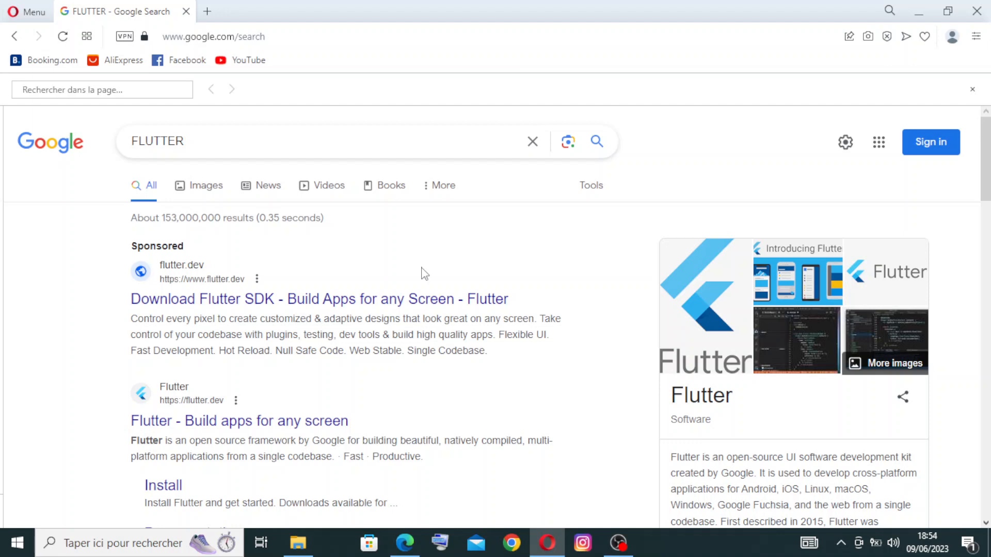
pyautogui.moveTo(723, 133)
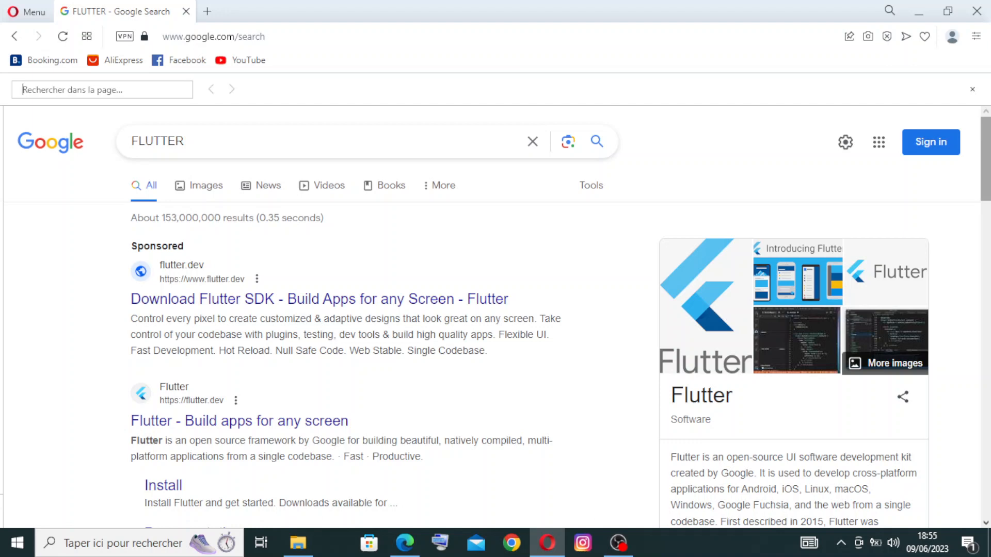
# - Browse the Google results and open 'Flutter - Build apps for any screen'
pyautogui.scroll(-3)
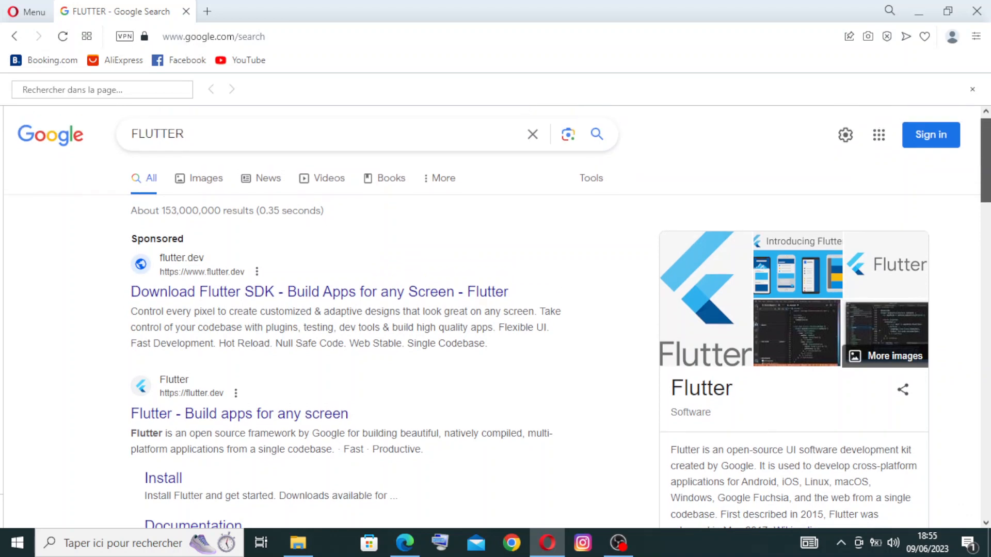
pyautogui.scroll(-3)
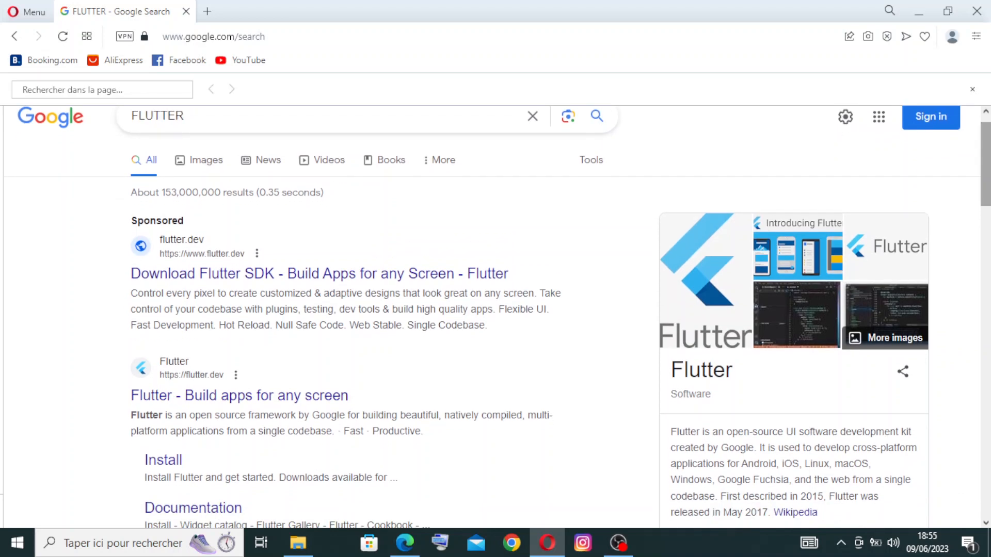
pyautogui.scroll(-3)
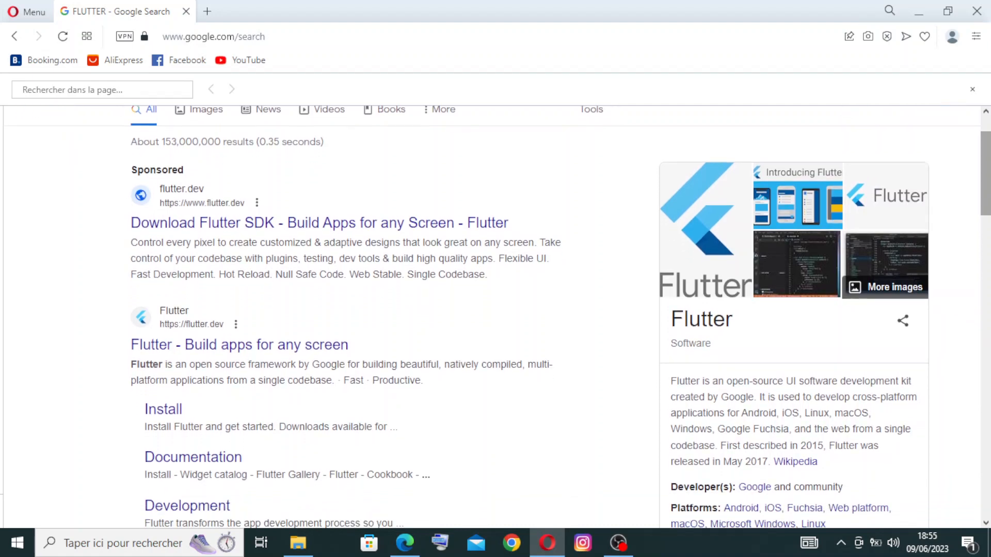
pyautogui.scroll(-3)
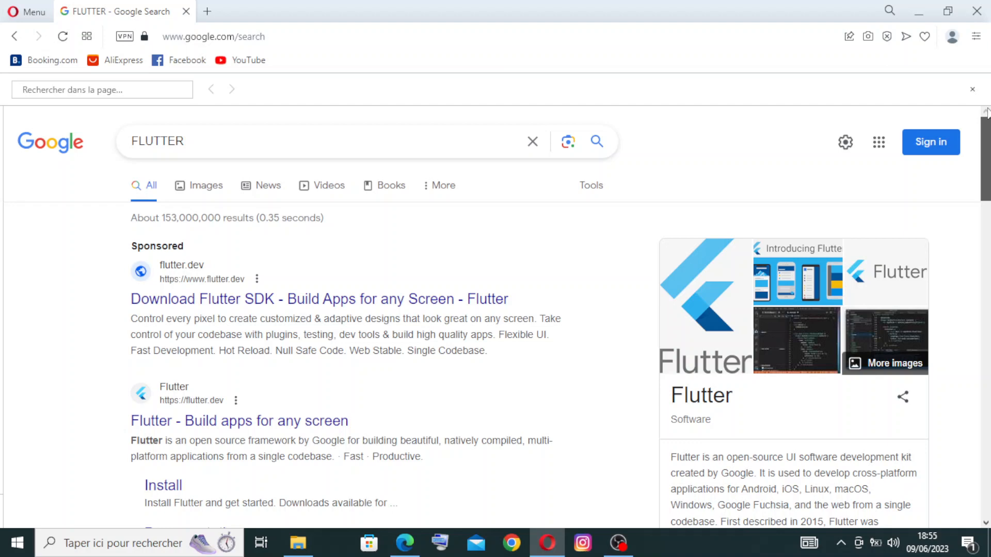
pyautogui.scroll(-3)
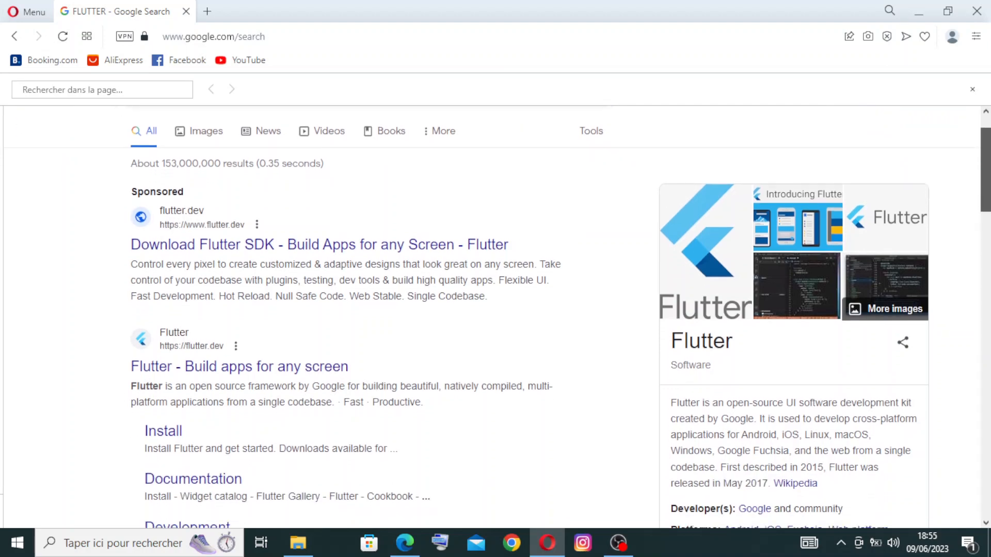
pyautogui.scroll(-3)
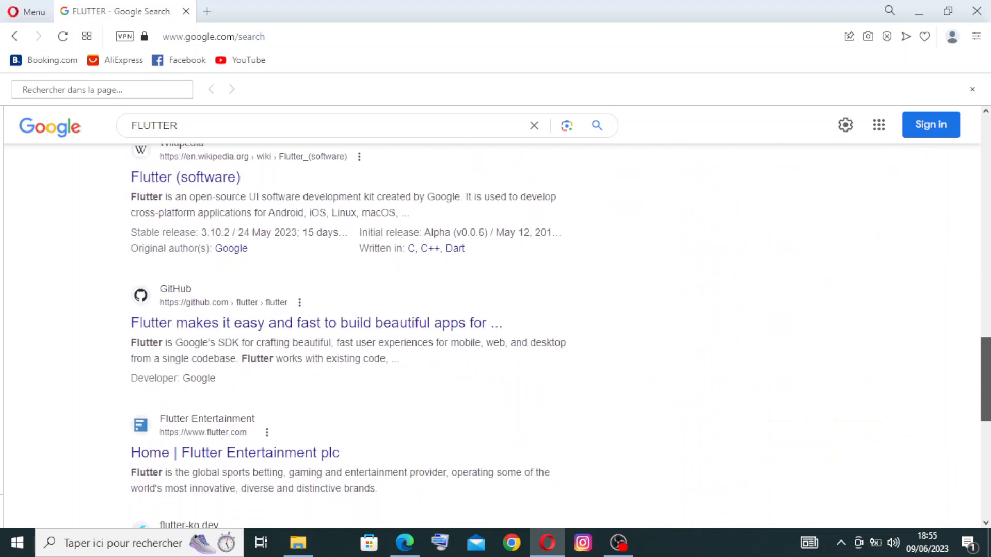
pyautogui.scroll(3)
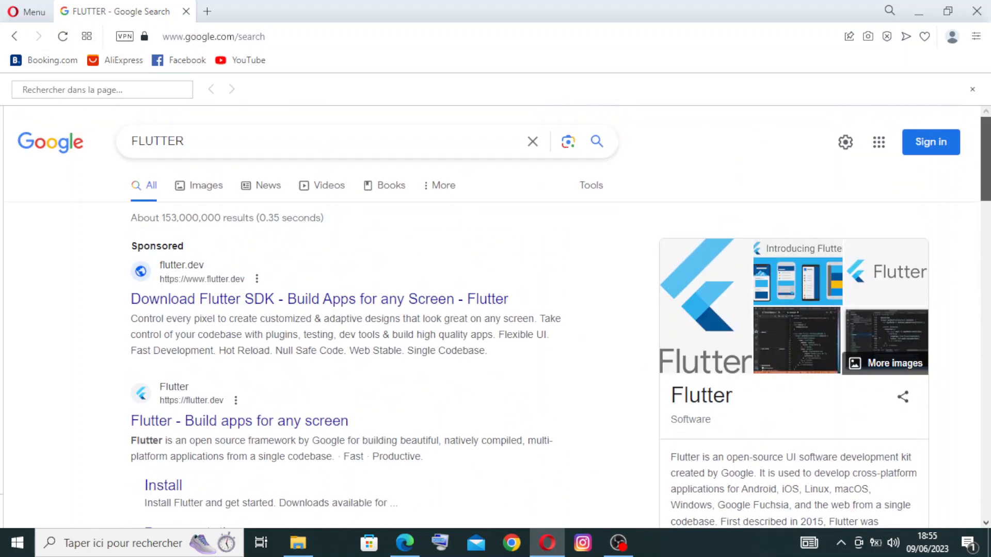
pyautogui.scroll(-3)
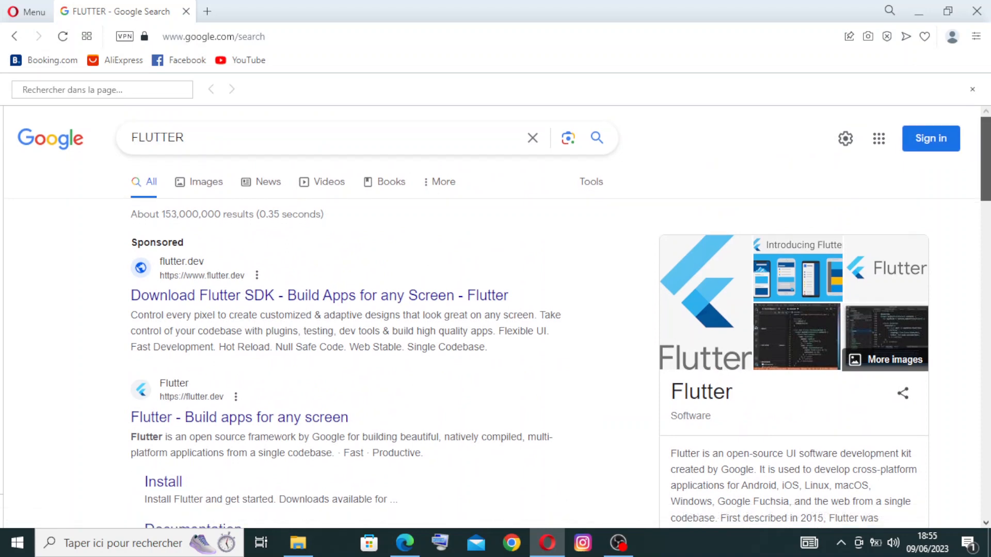
pyautogui.scroll(-3)
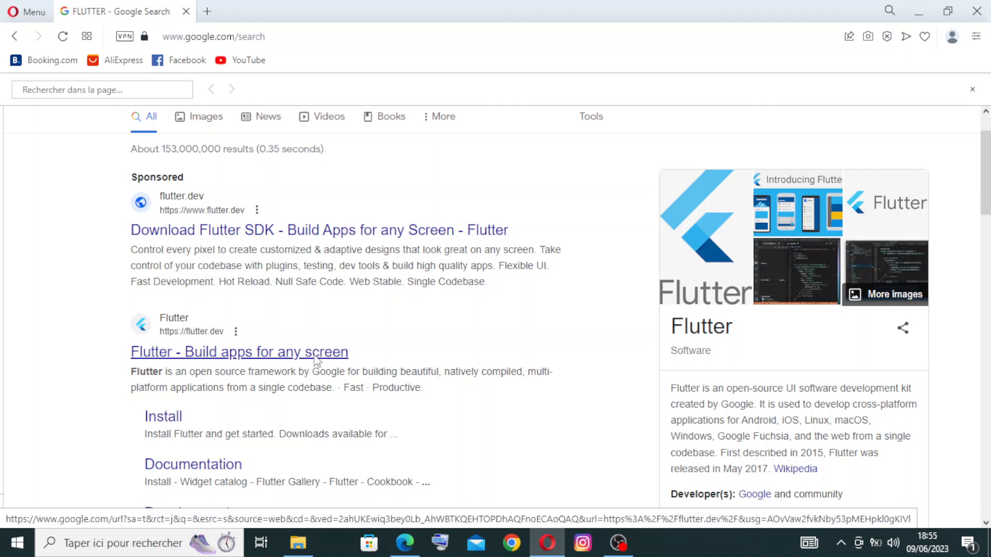
pyautogui.moveTo(300, 359)
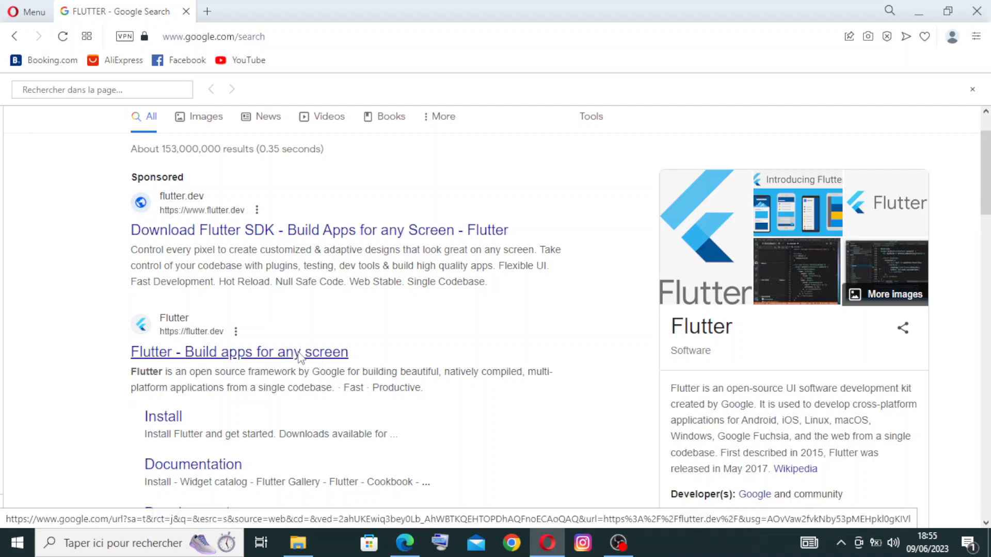
pyautogui.click(239, 352)
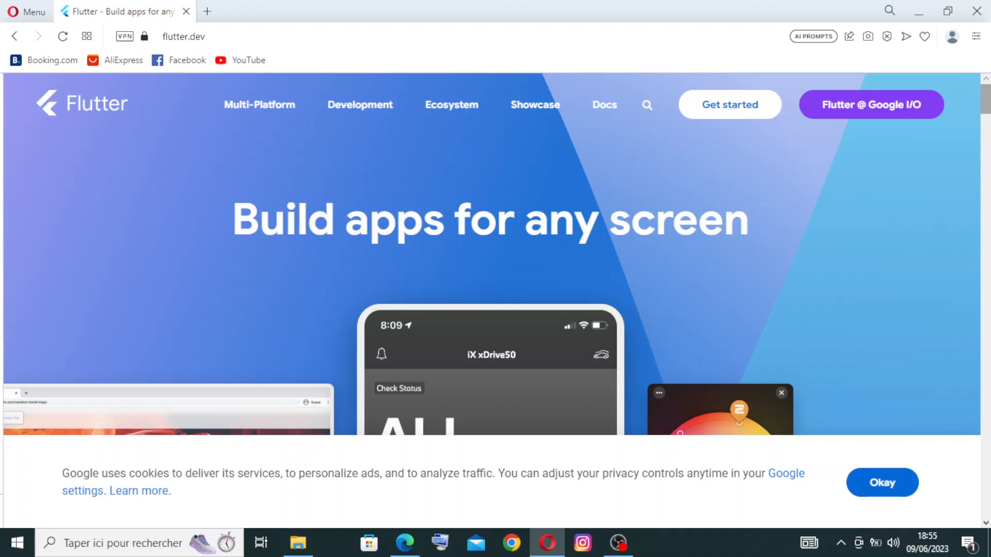
pyautogui.moveTo(703, 137)
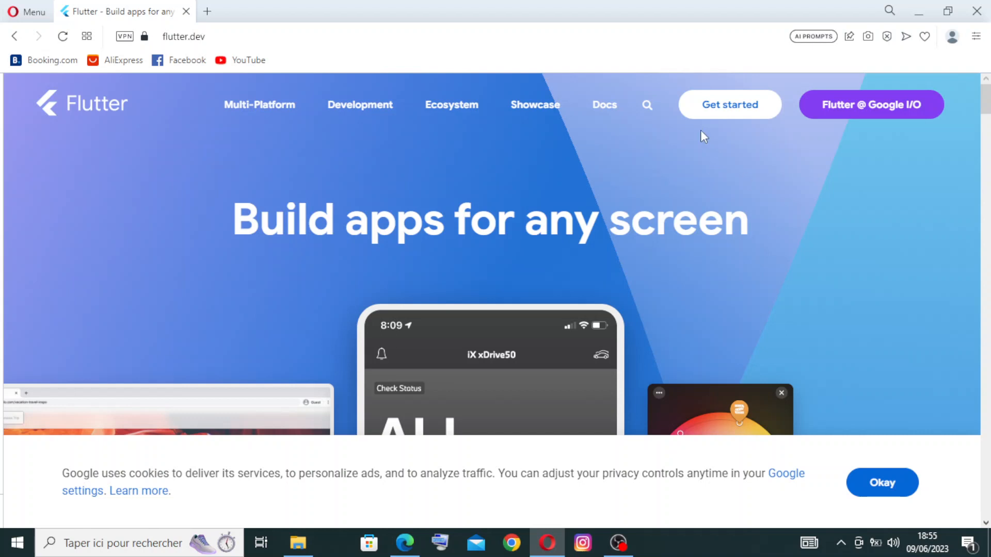
pyautogui.moveTo(687, 139)
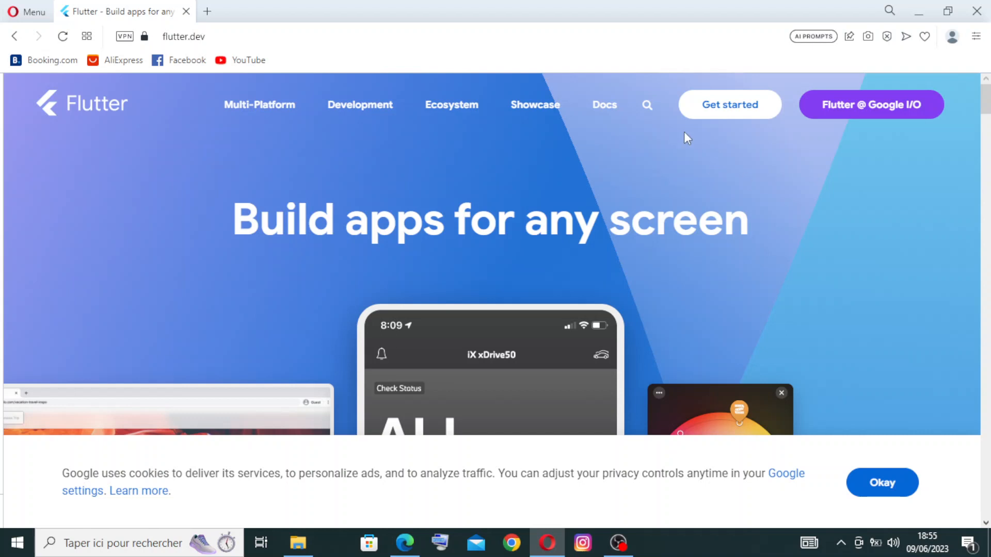
pyautogui.moveTo(687, 137)
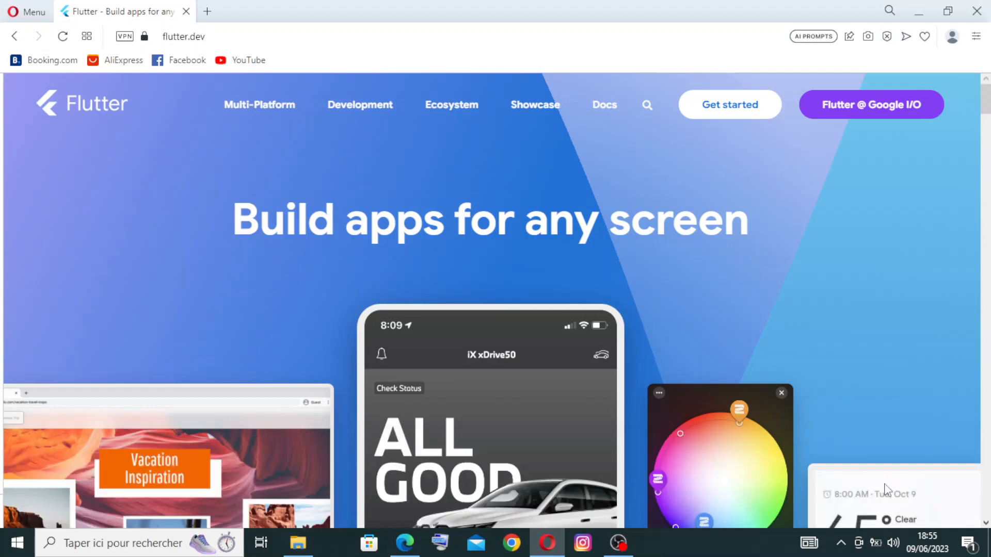
# - Scroll the flutter.dev home page down to the footer and partway back up
pyautogui.scroll(-3)
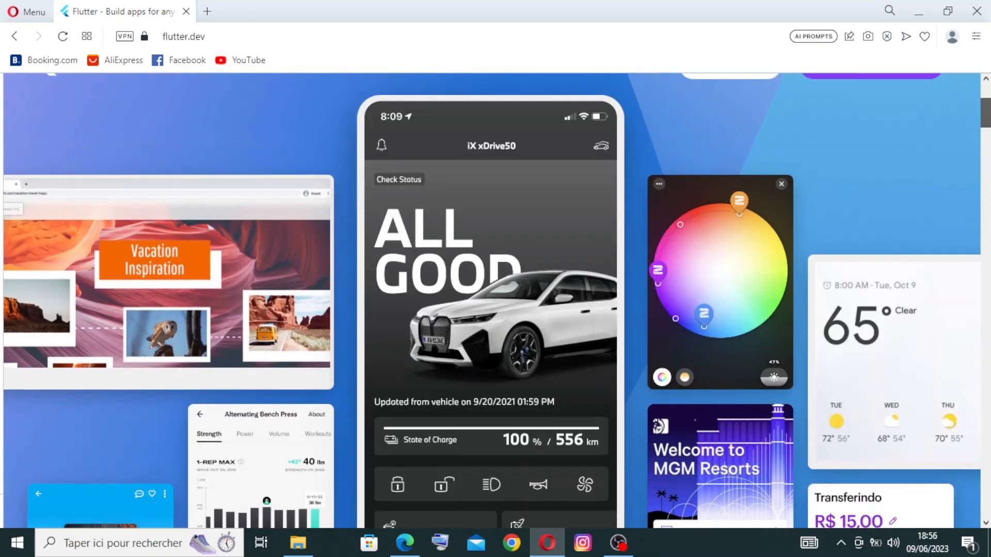
pyautogui.scroll(-3)
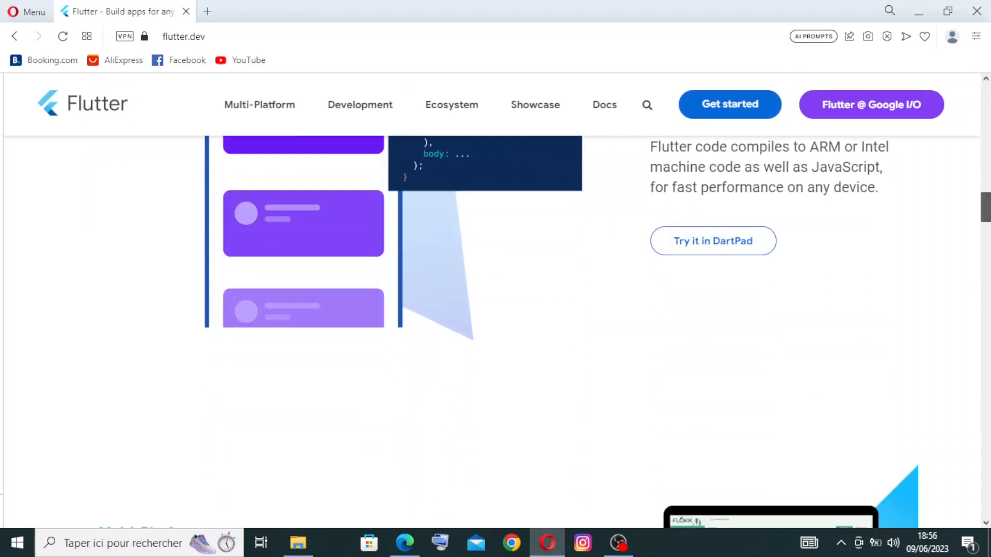
pyautogui.scroll(-3)
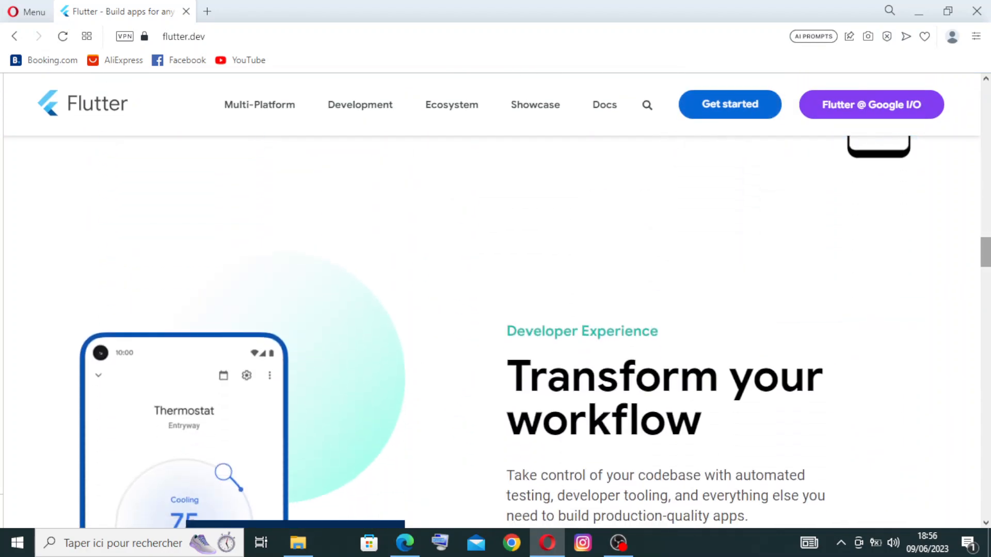
pyautogui.scroll(-3)
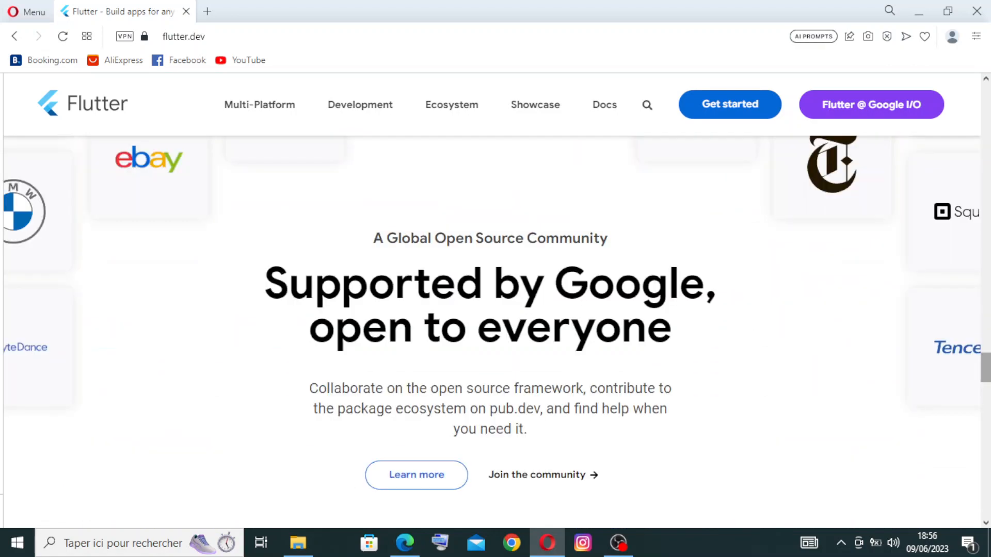
pyautogui.scroll(-3)
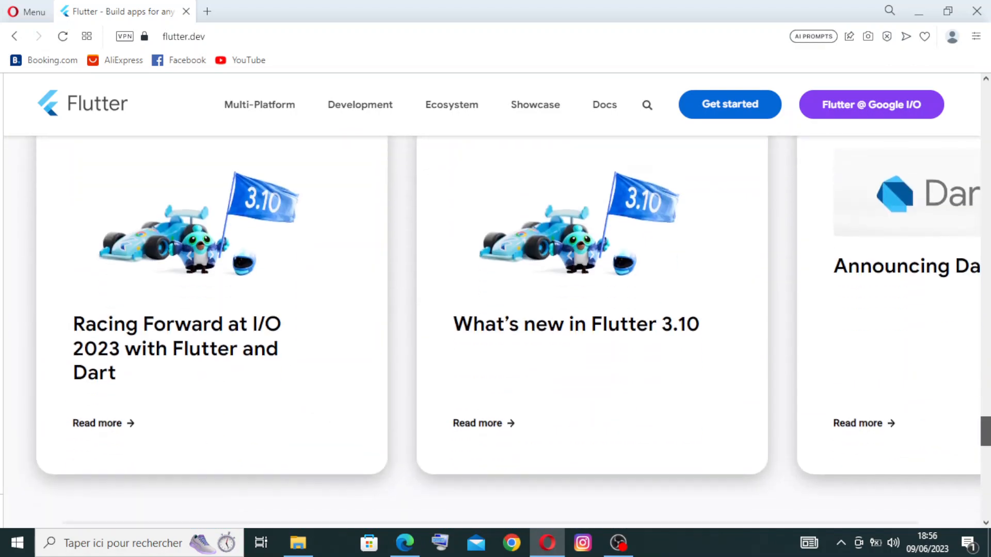
pyautogui.scroll(-3)
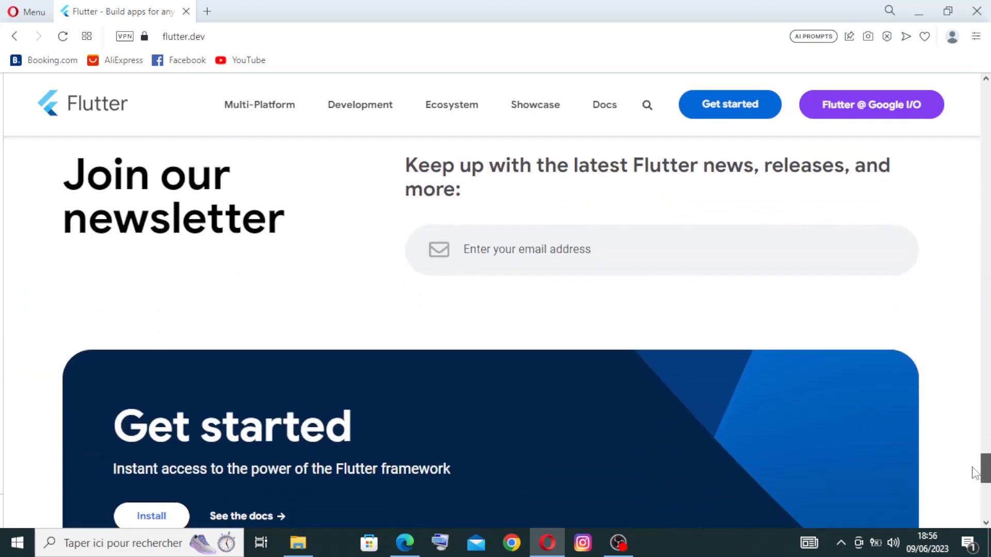
pyautogui.scroll(-3)
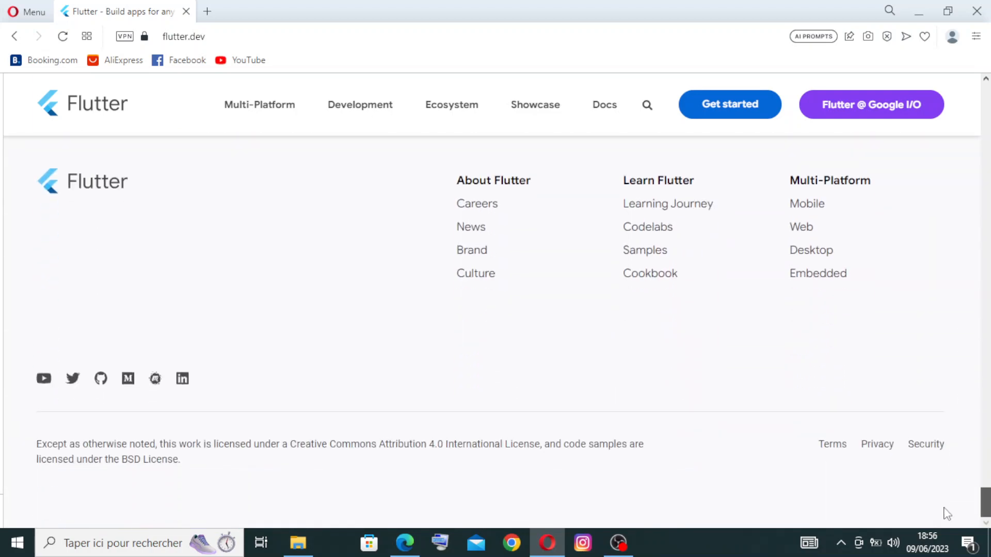
pyautogui.scroll(3)
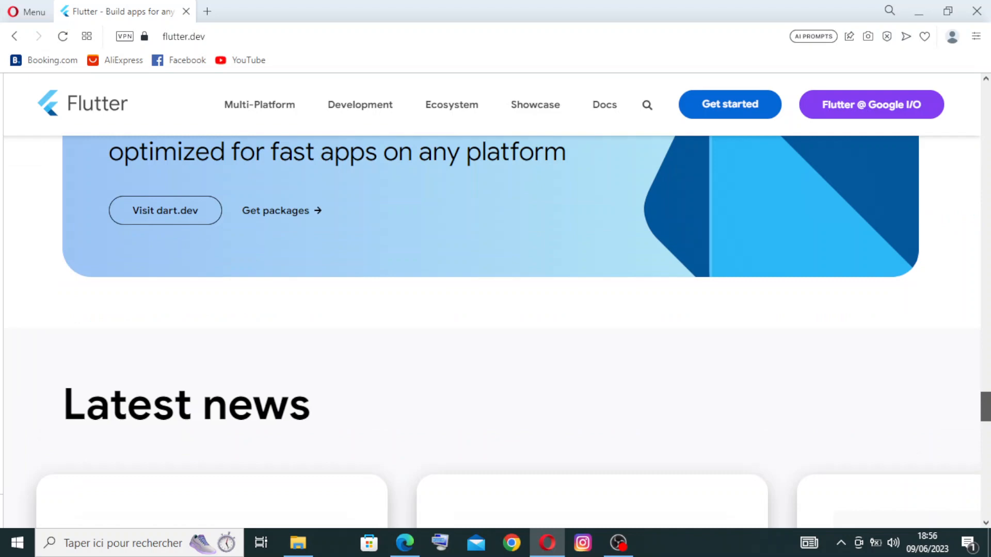
pyautogui.scroll(-3)
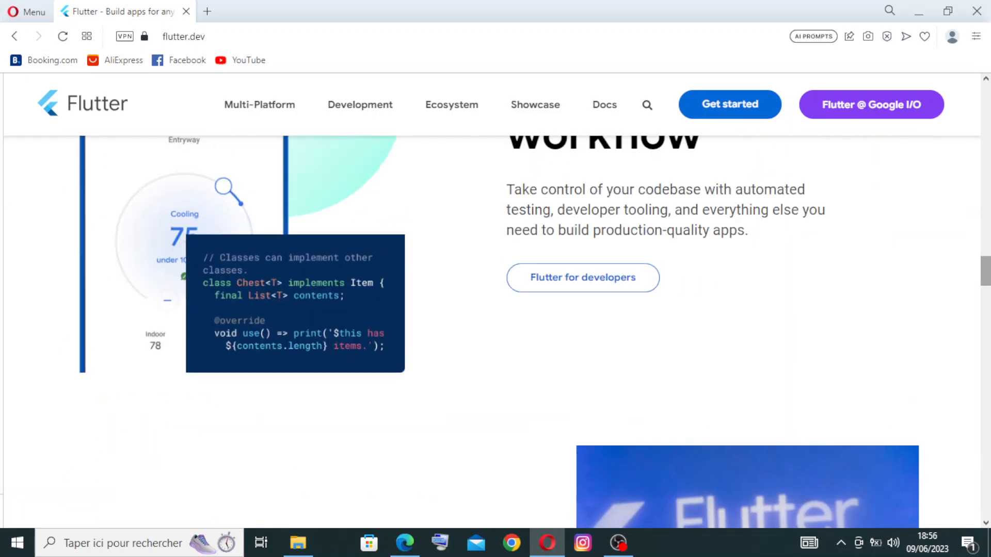
pyautogui.moveTo(729, 104)
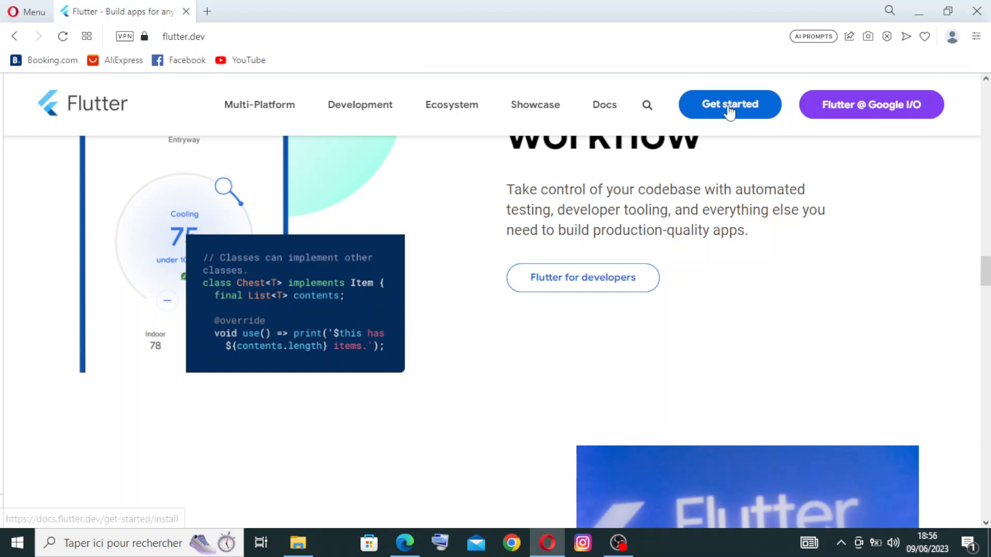
pyautogui.moveTo(738, 118)
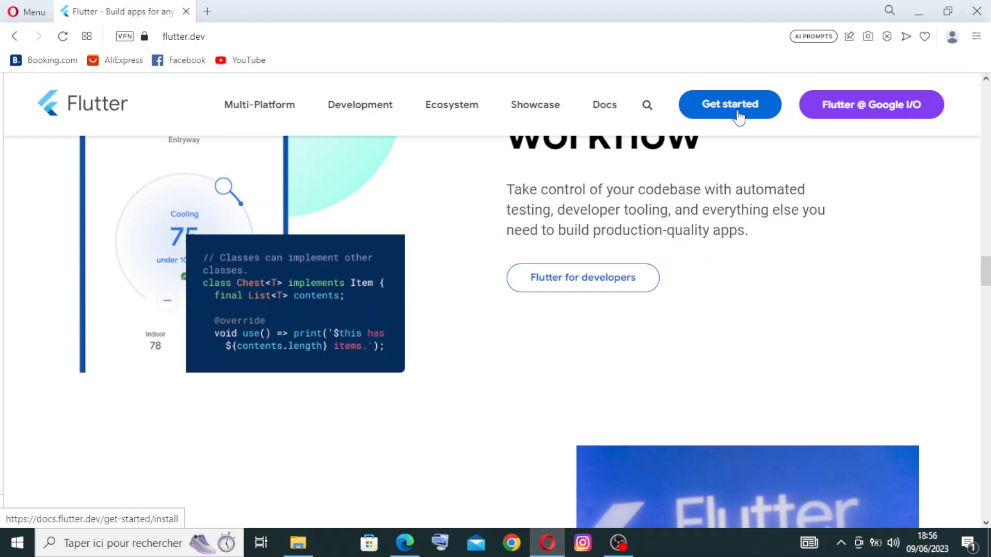
pyautogui.click(728, 104)
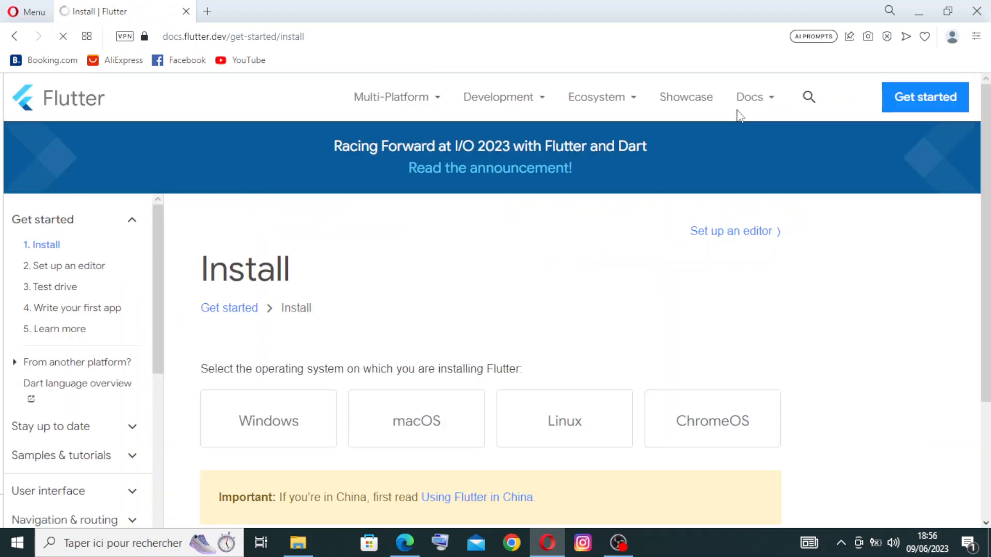
pyautogui.press('ctrl+f')
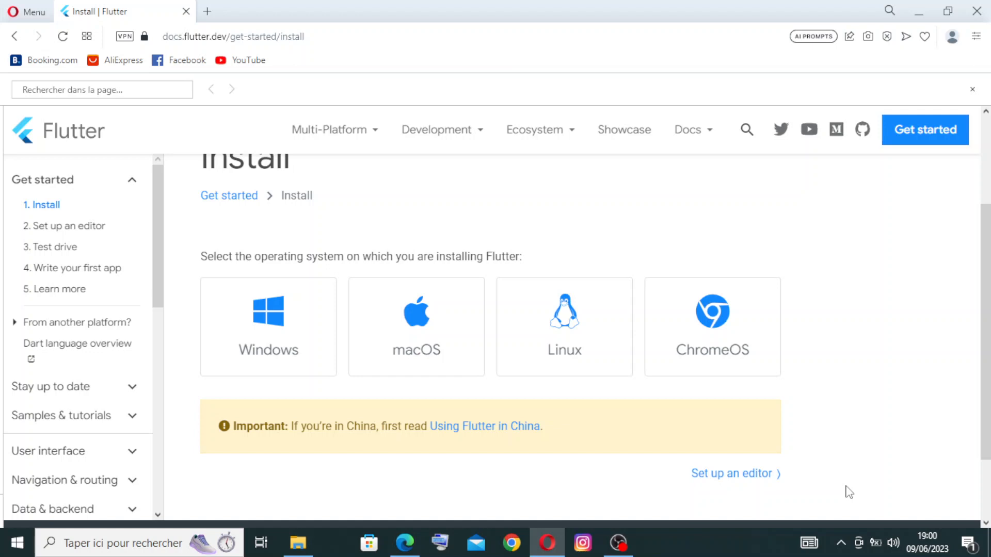
pyautogui.moveTo(816, 468)
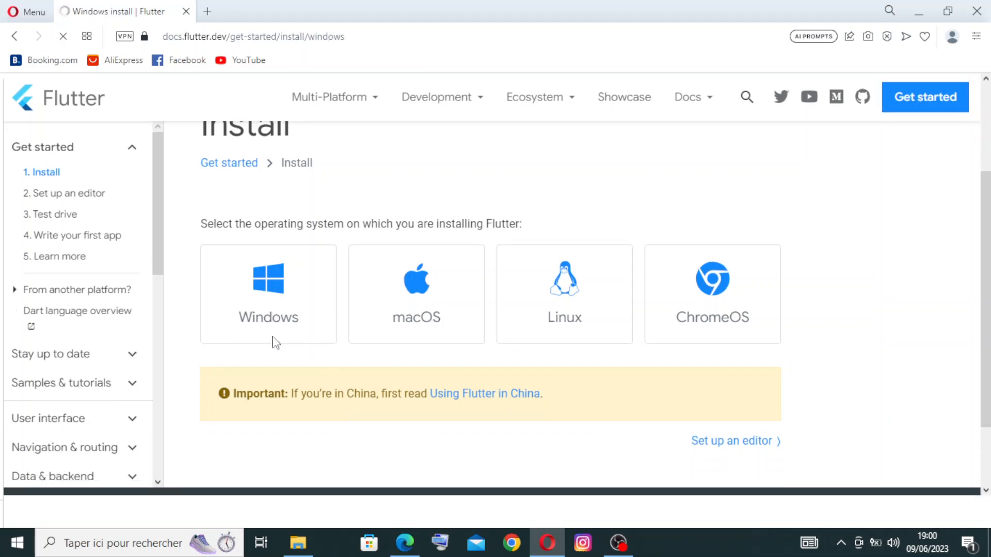
pyautogui.click(267, 294)
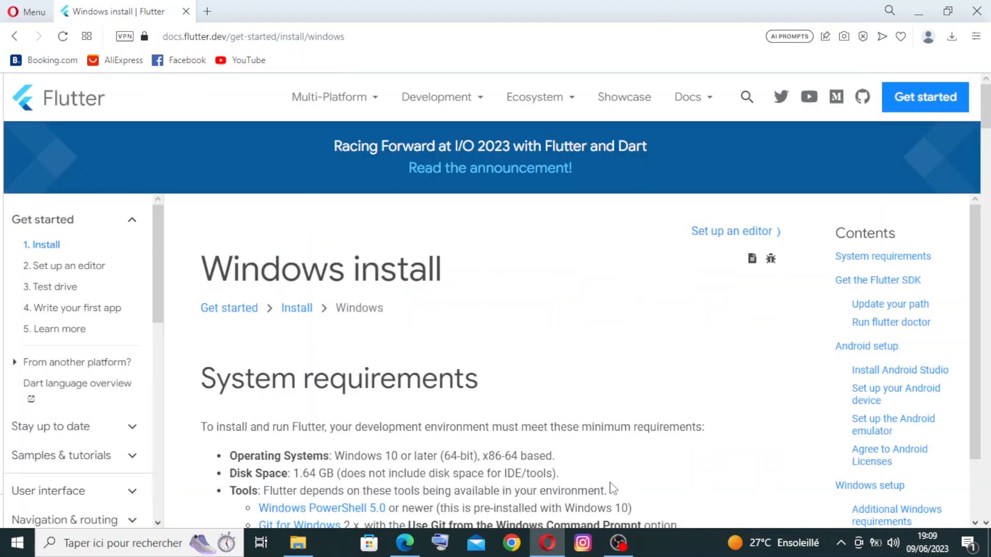
pyautogui.scroll(-3)
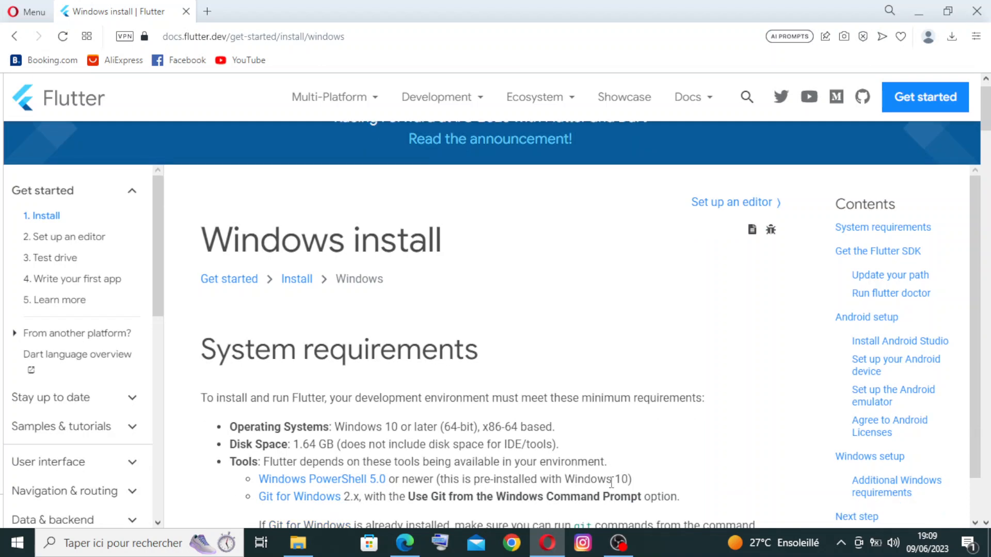
pyautogui.scroll(-3)
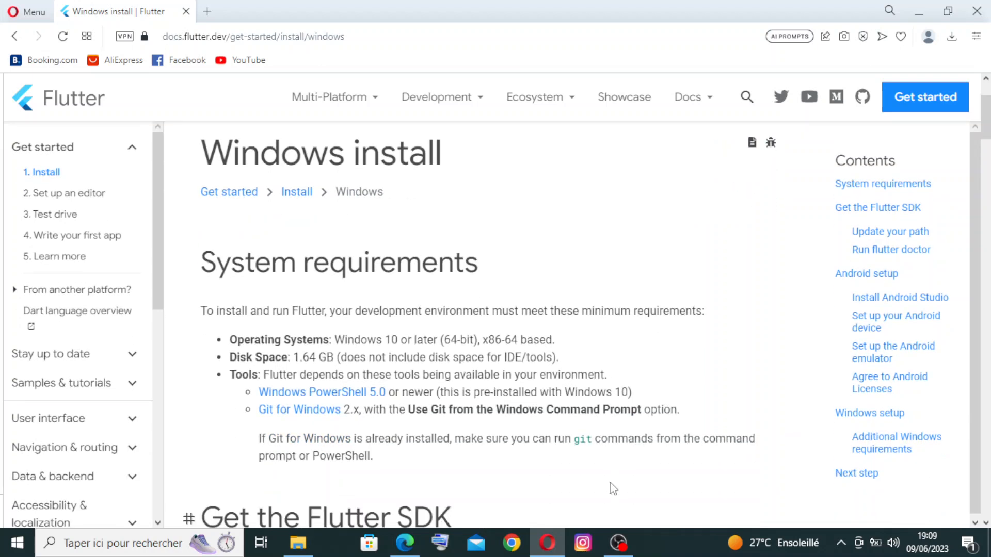
pyautogui.scroll(-3)
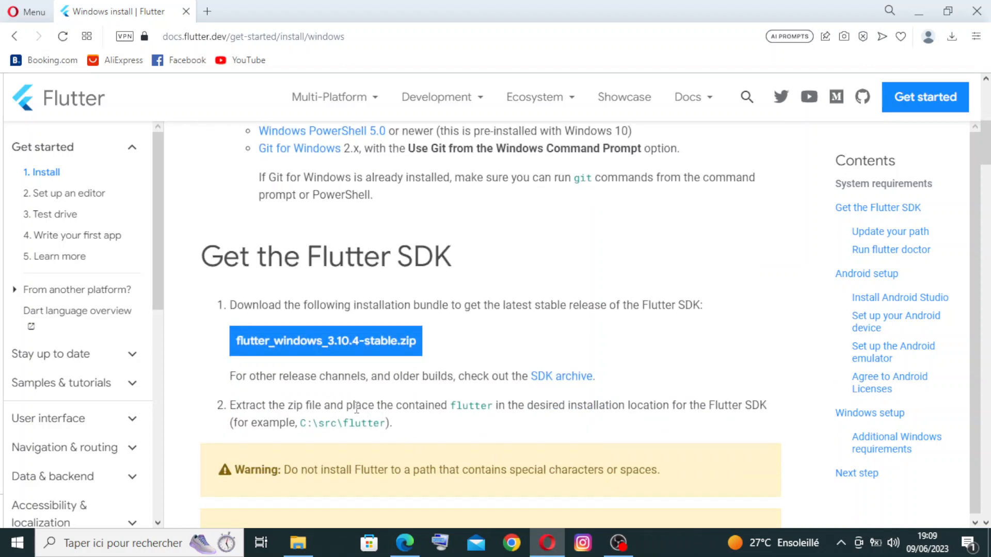
pyautogui.moveTo(356, 346)
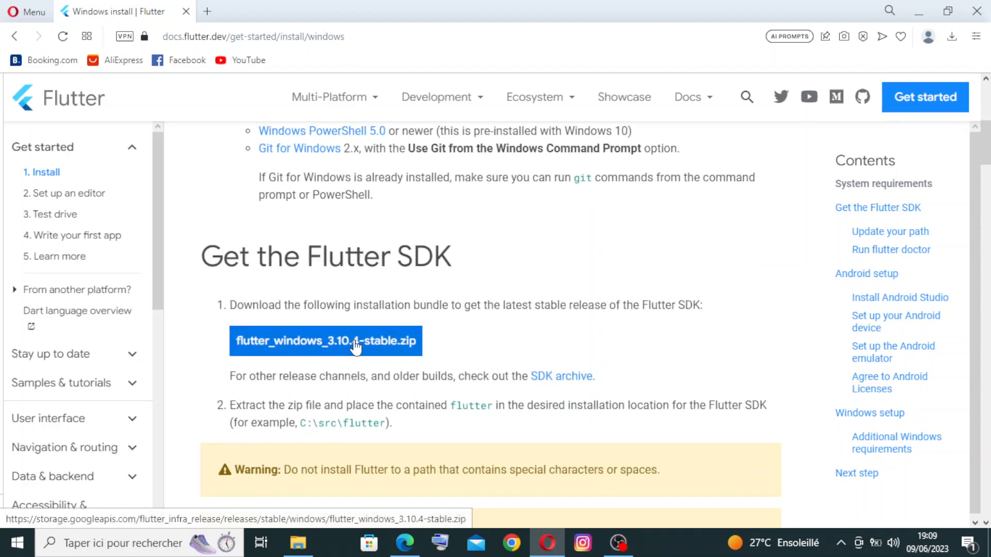
pyautogui.click(325, 341)
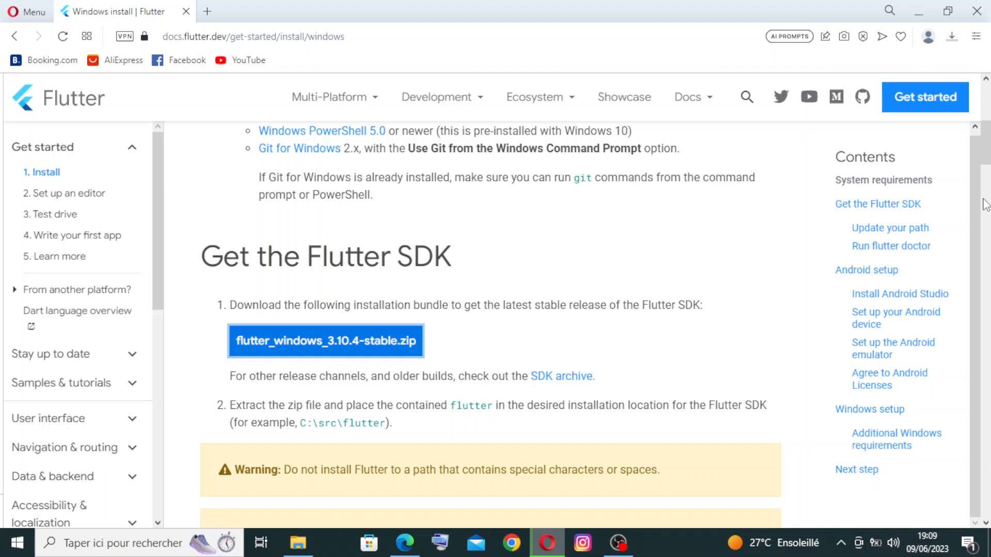
pyautogui.moveTo(409, 309)
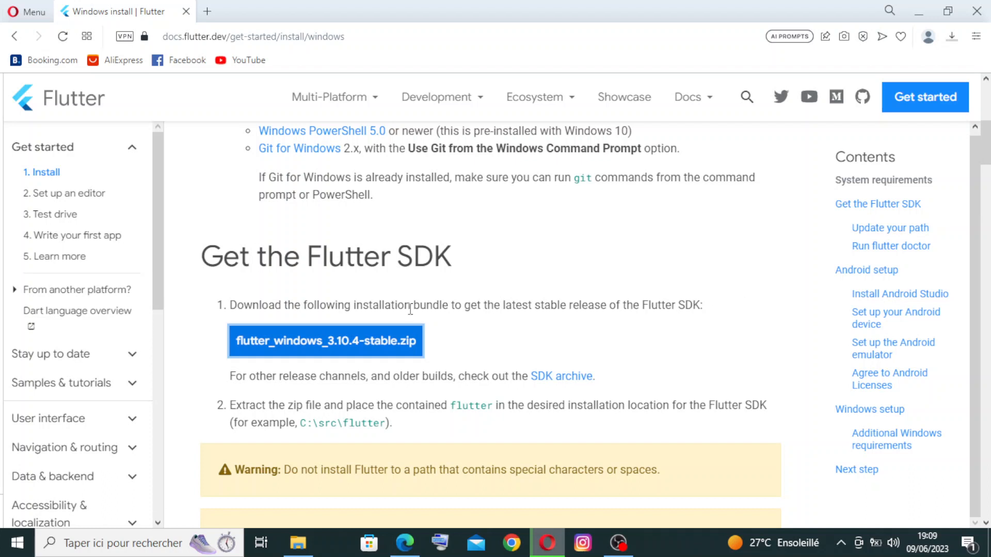
pyautogui.moveTo(257, 410)
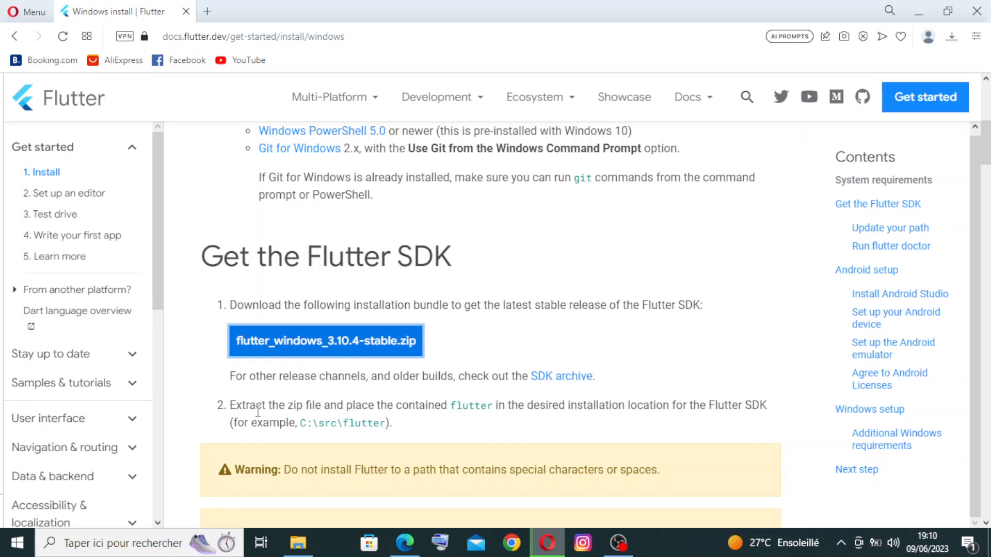
pyautogui.scroll(-3)
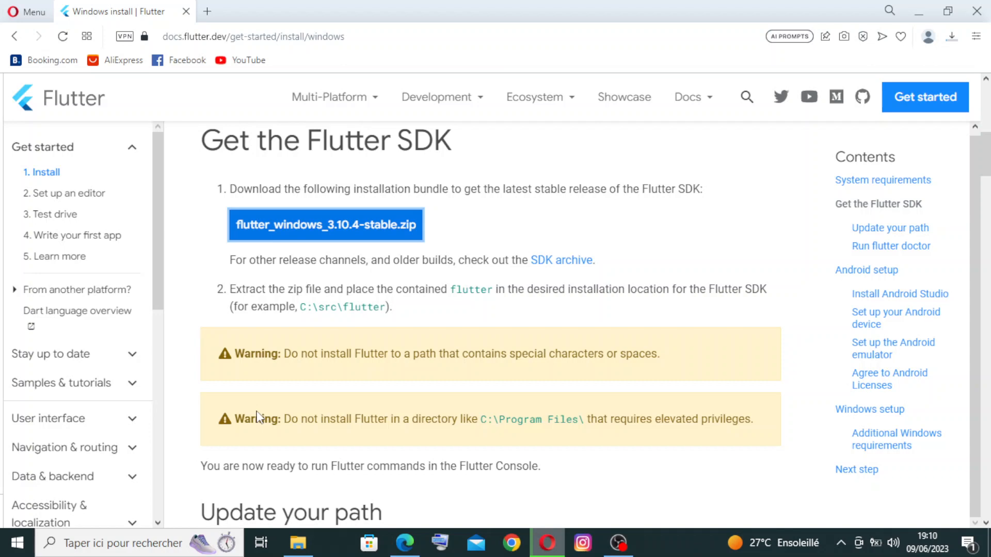
pyautogui.scroll(-3)
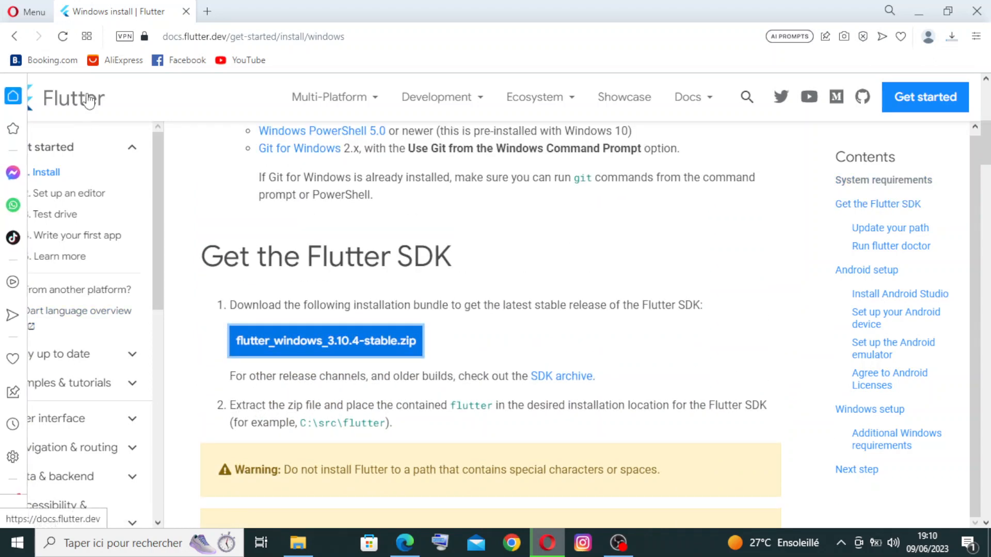
# - Go to the Flutter documentation home page and start a find-in-page search
pyautogui.click(325, 341)
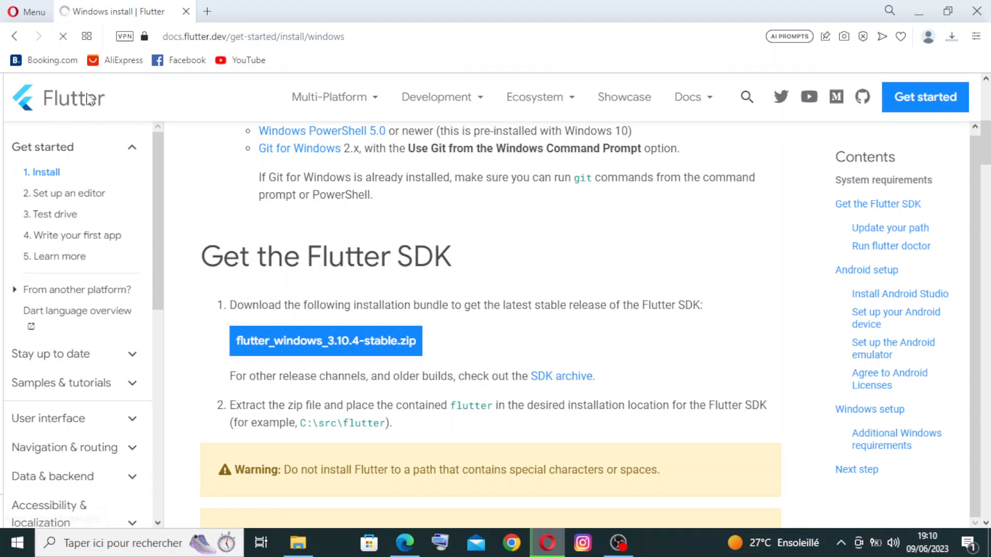
pyautogui.click(59, 98)
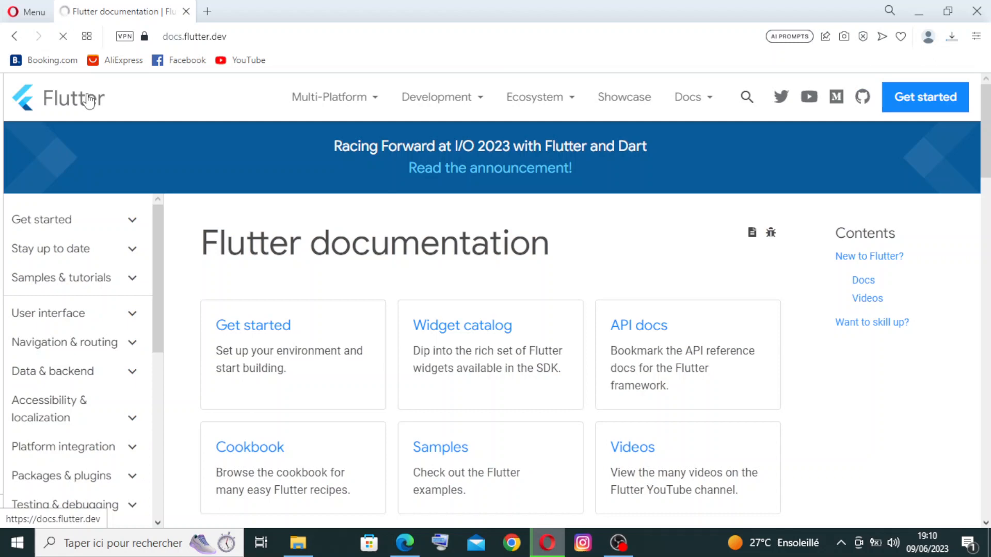
pyautogui.press('Ctrl+f')
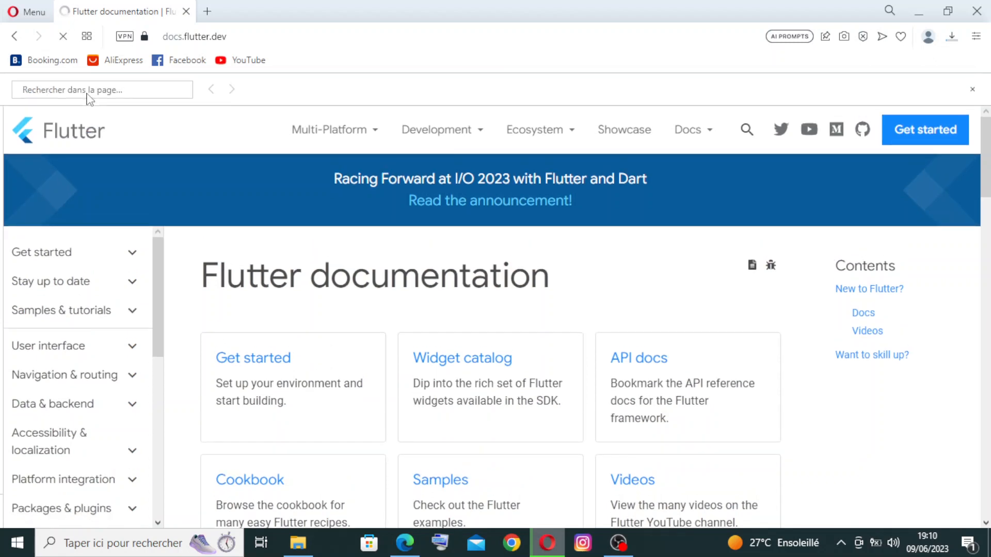
# - Scroll through the documentation home page and open Development > Learn
pyautogui.scroll(-3)
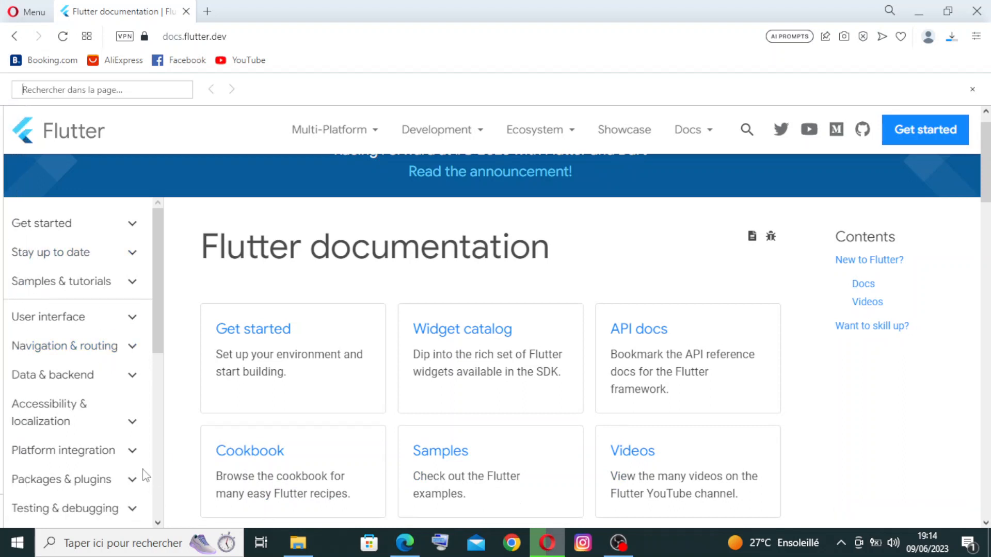
pyautogui.moveTo(53, 375)
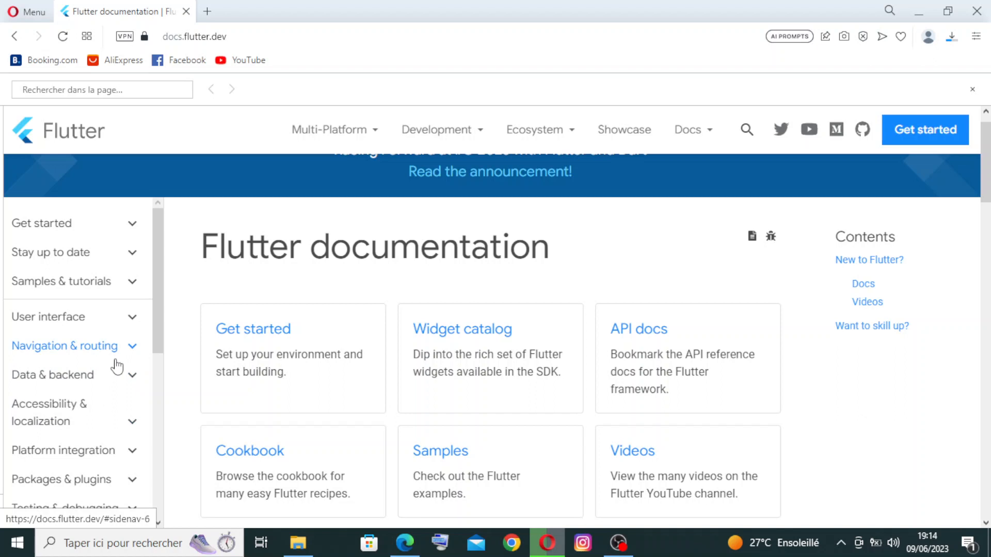
pyautogui.scroll(-3)
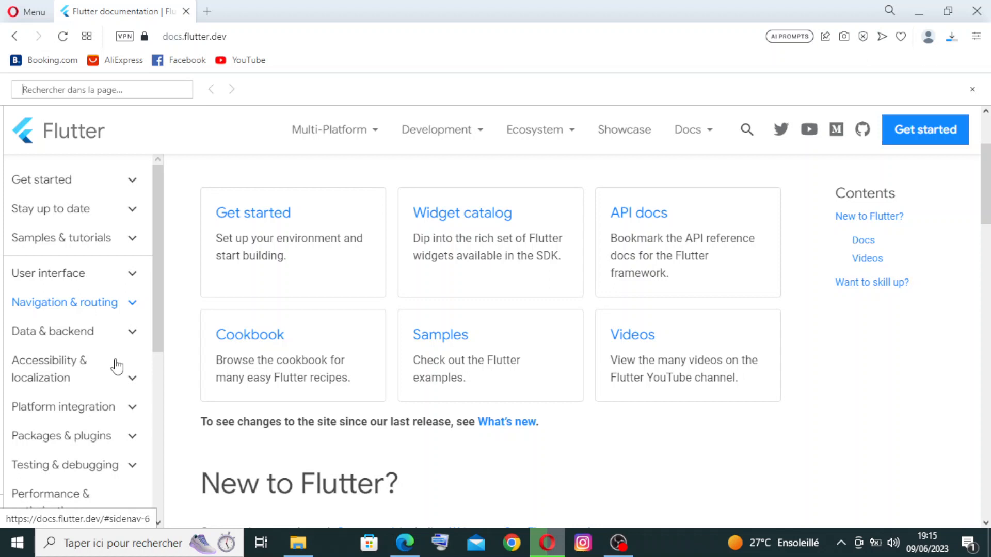
pyautogui.scroll(-3)
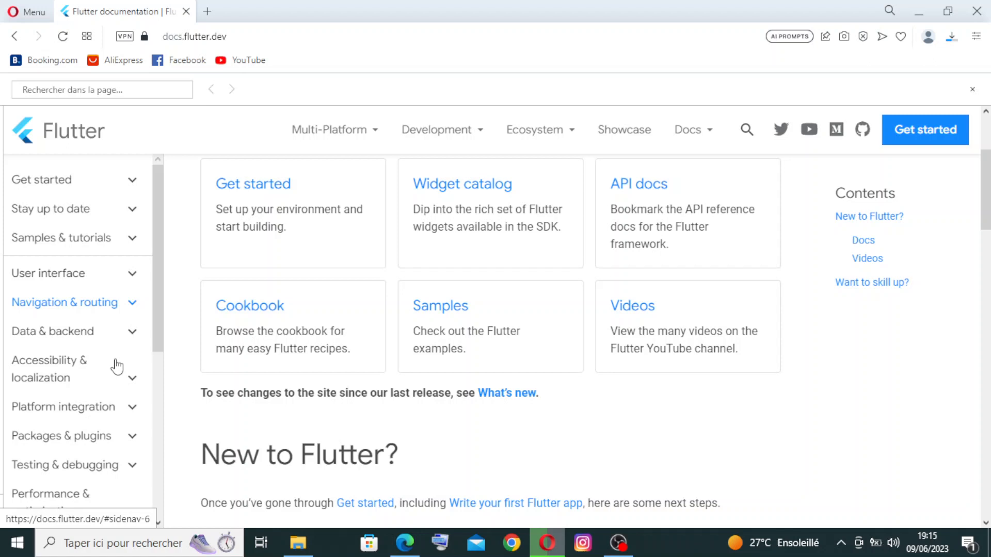
pyautogui.scroll(-3)
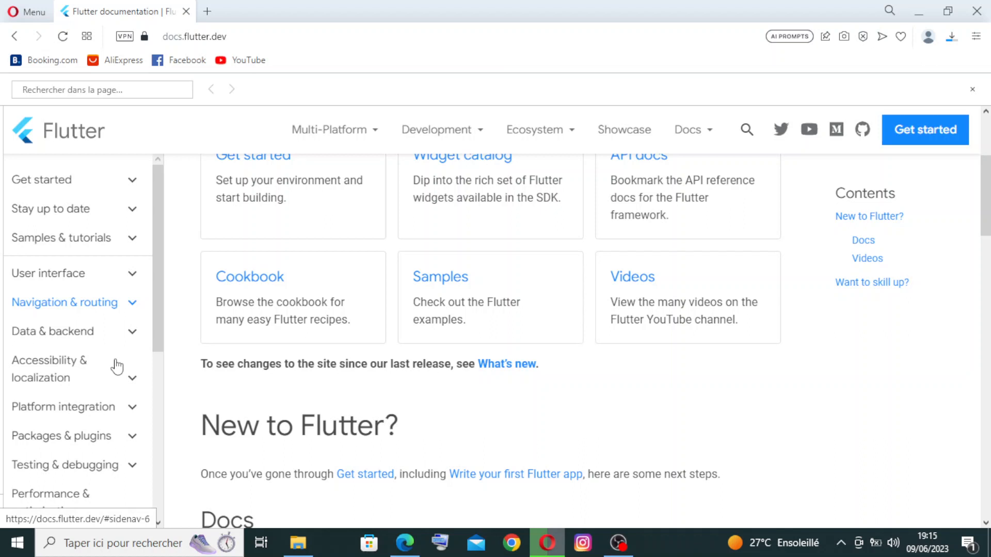
pyautogui.scroll(-3)
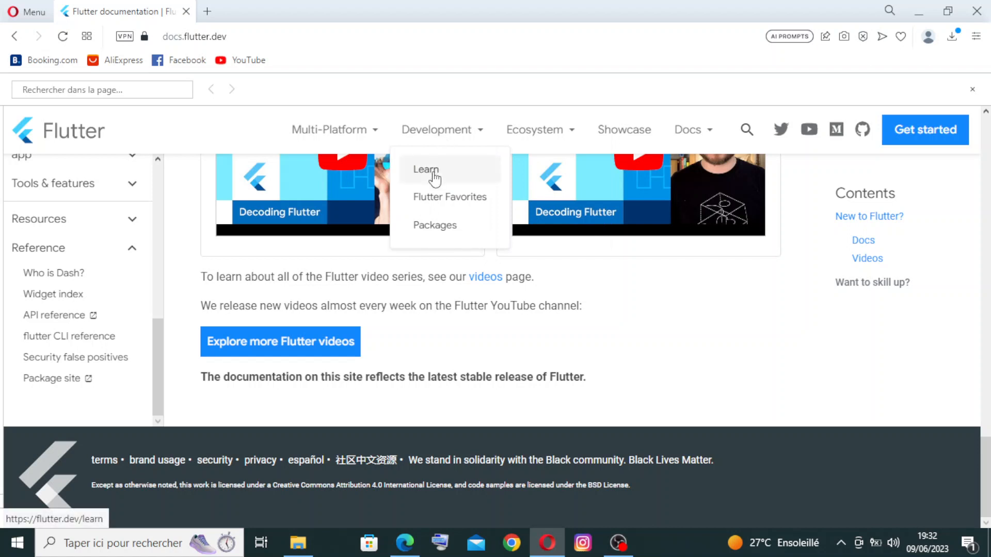
pyautogui.click(425, 170)
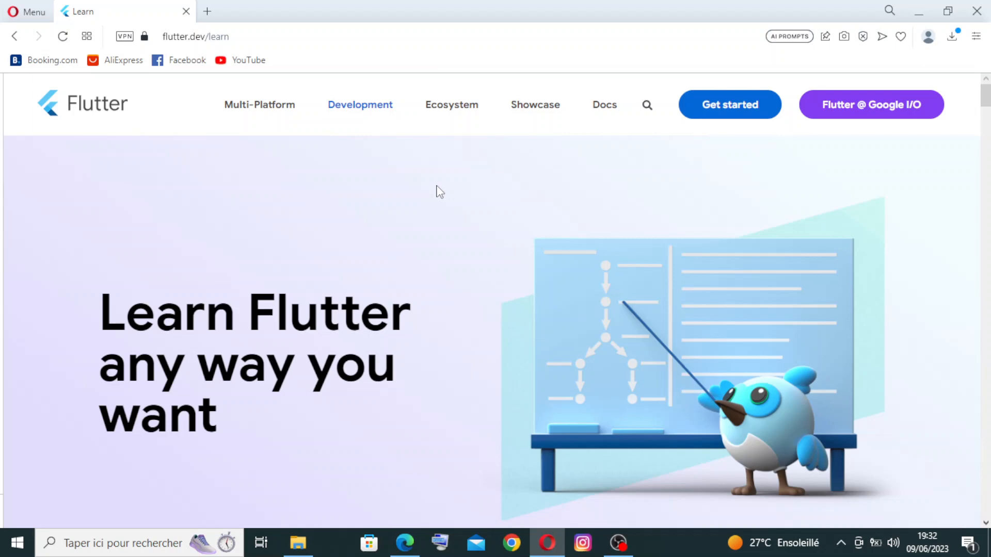
# - Start a find-in-page search and scroll through the Learn page's learning resources
pyautogui.press('ctrl+f')
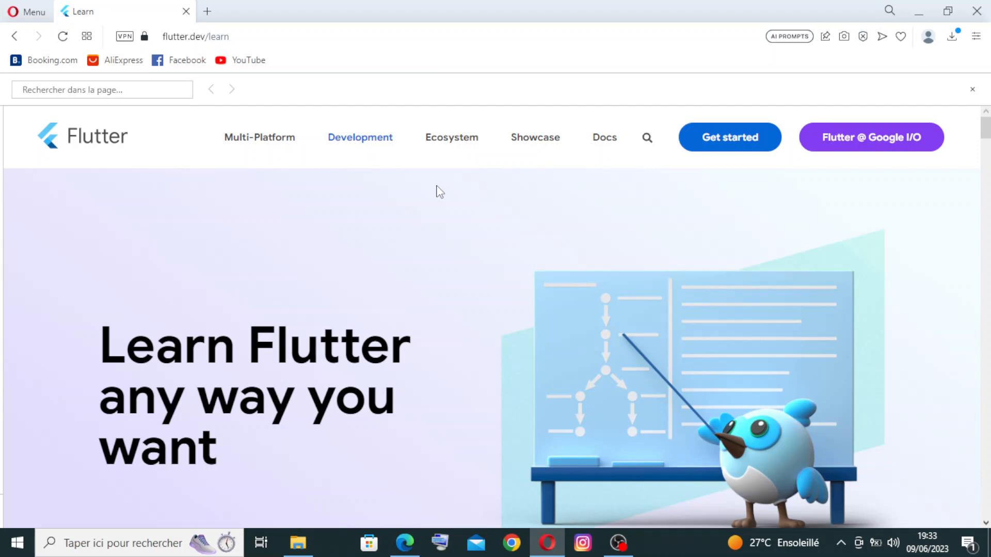
pyautogui.scroll(-3)
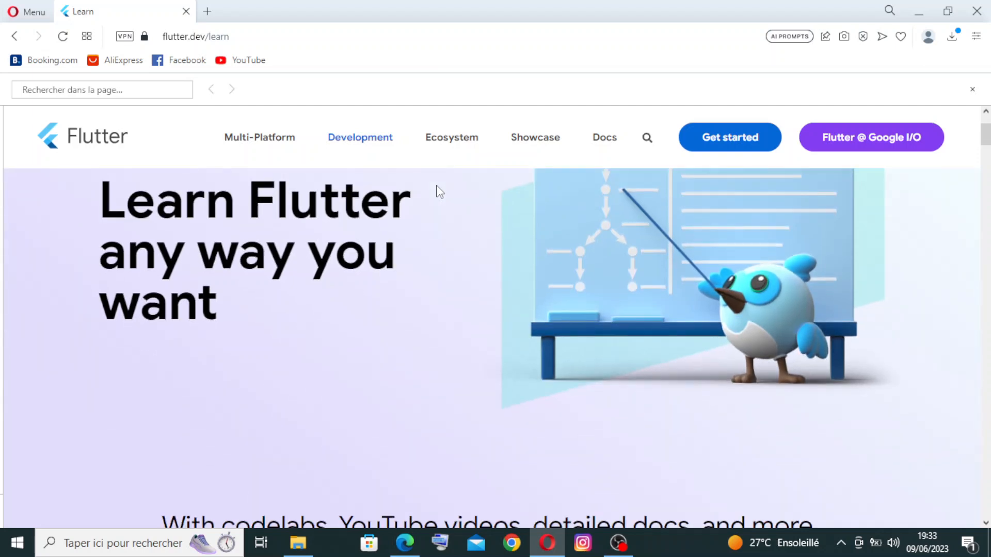
pyautogui.scroll(-3)
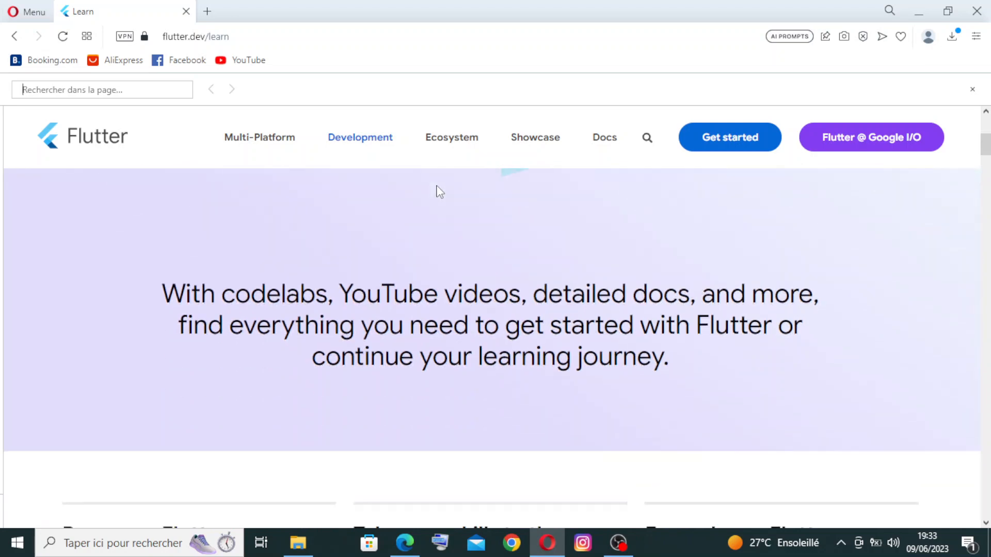
pyautogui.scroll(-3)
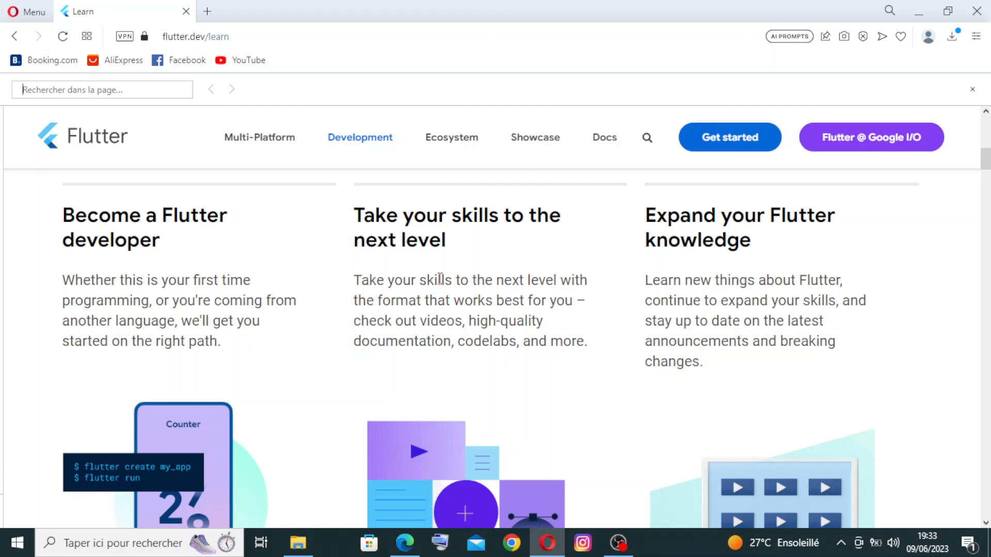
pyautogui.moveTo(192, 385)
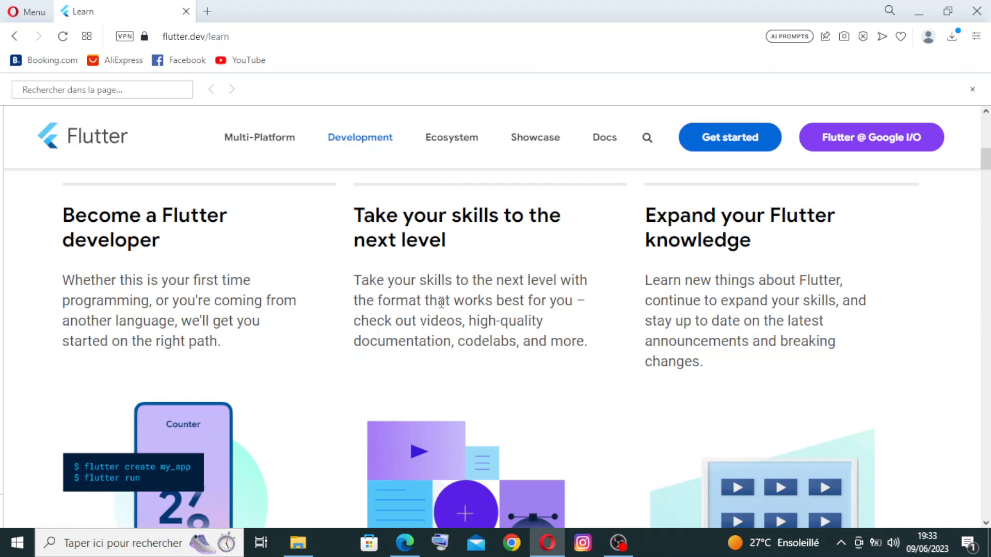
pyautogui.moveTo(611, 319)
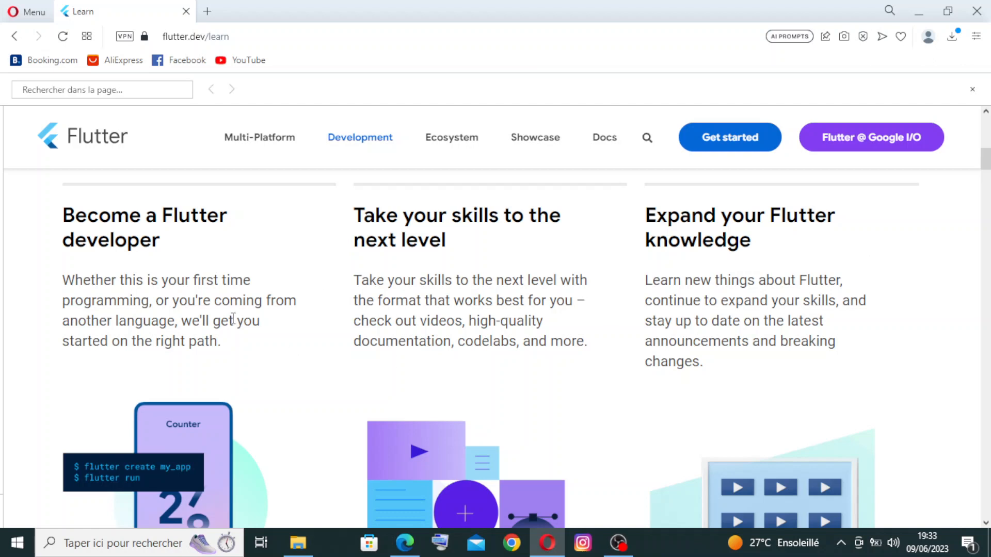
# - Scroll down to 'Join the community!' and open the Community page
pyautogui.scroll(-3)
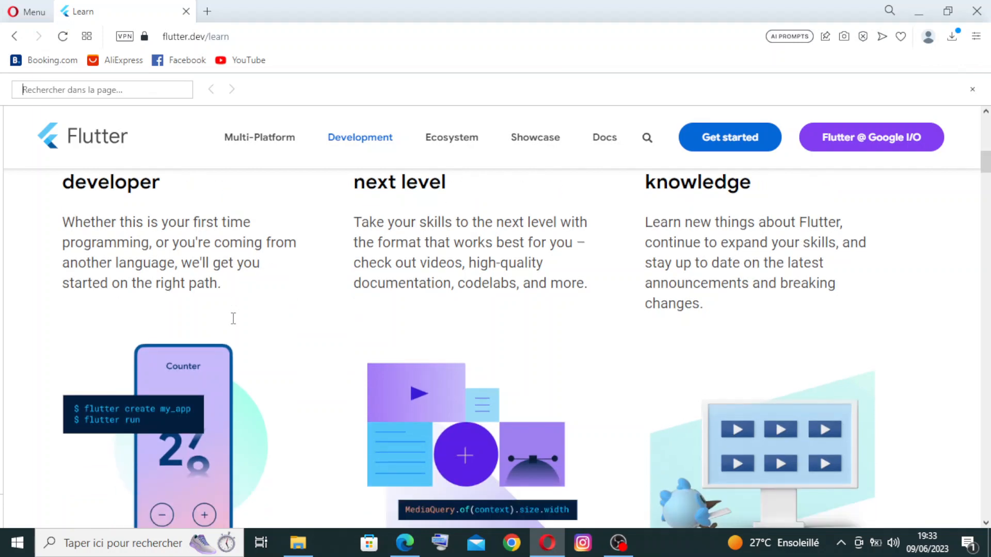
pyautogui.scroll(-3)
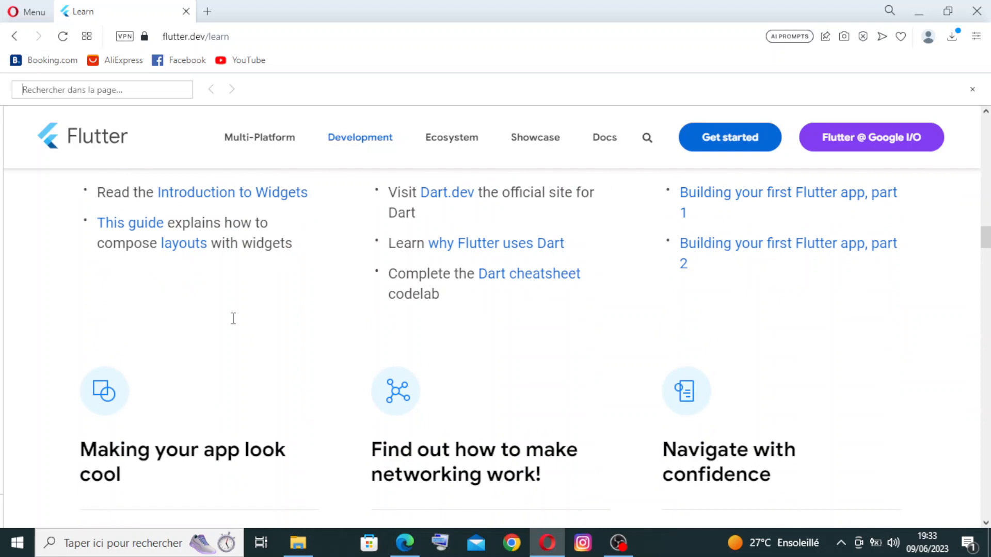
pyautogui.scroll(-3)
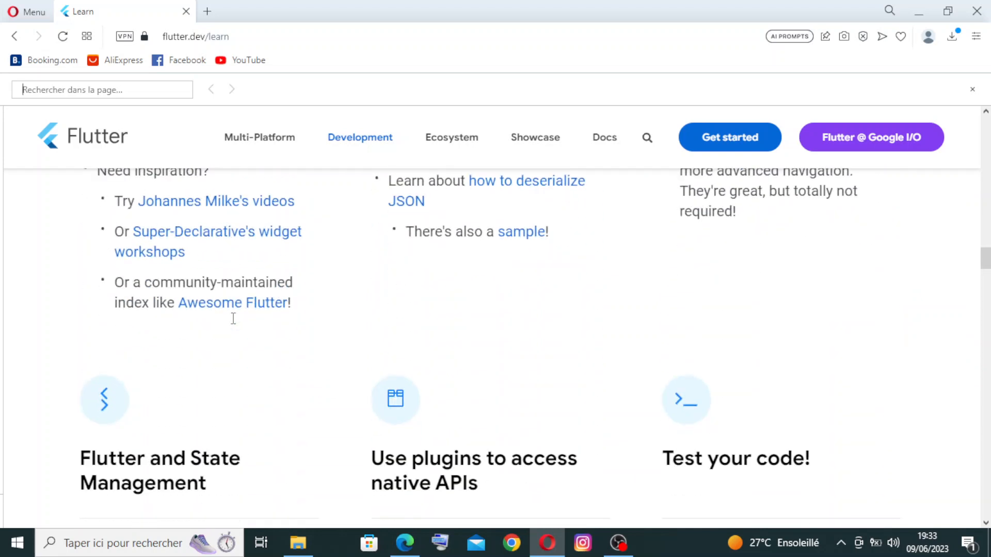
pyautogui.scroll(-3)
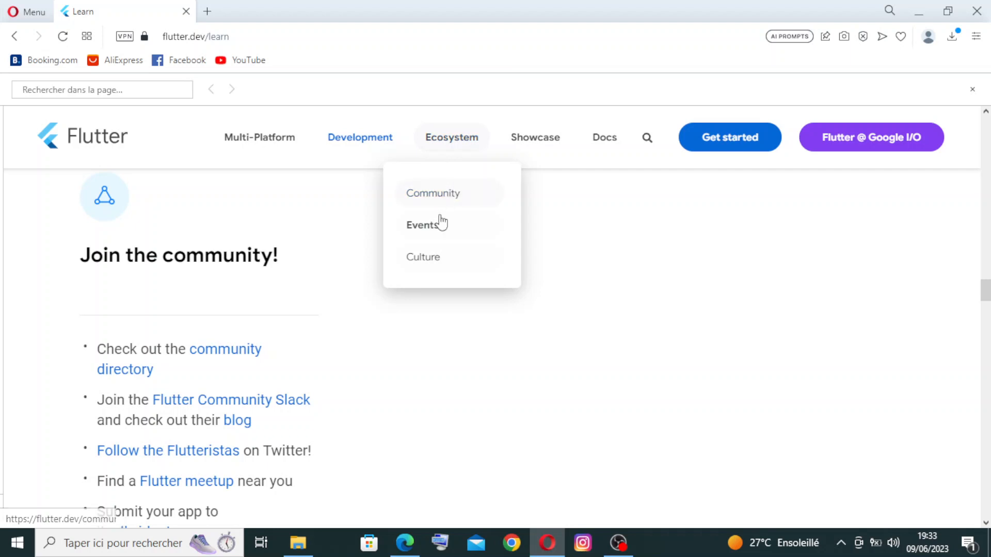
pyautogui.moveTo(422, 225)
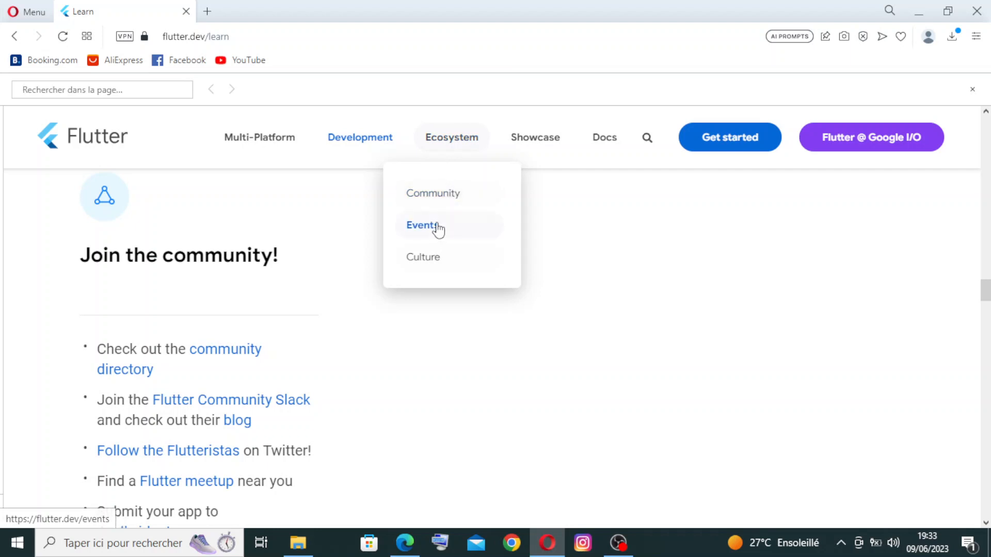
pyautogui.click(422, 225)
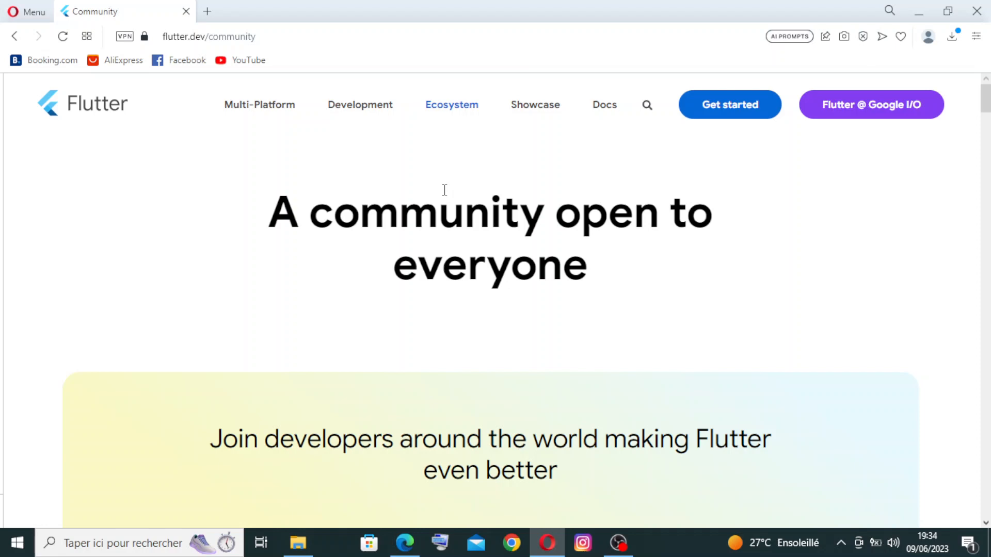
# - Scroll the Community page through the Meetups, GDEs and Flutteristas sections
pyautogui.scroll(-3)
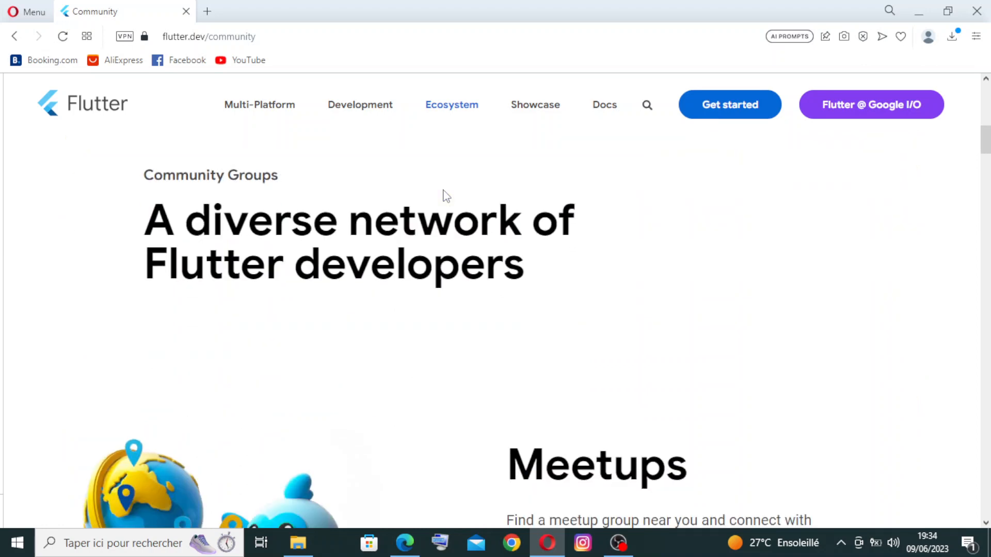
pyautogui.scroll(-3)
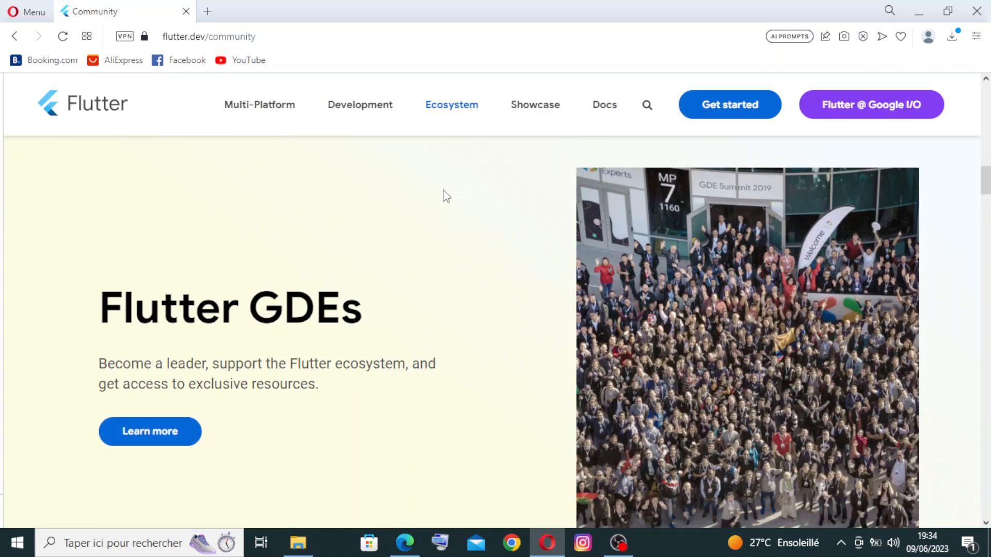
pyautogui.scroll(-3)
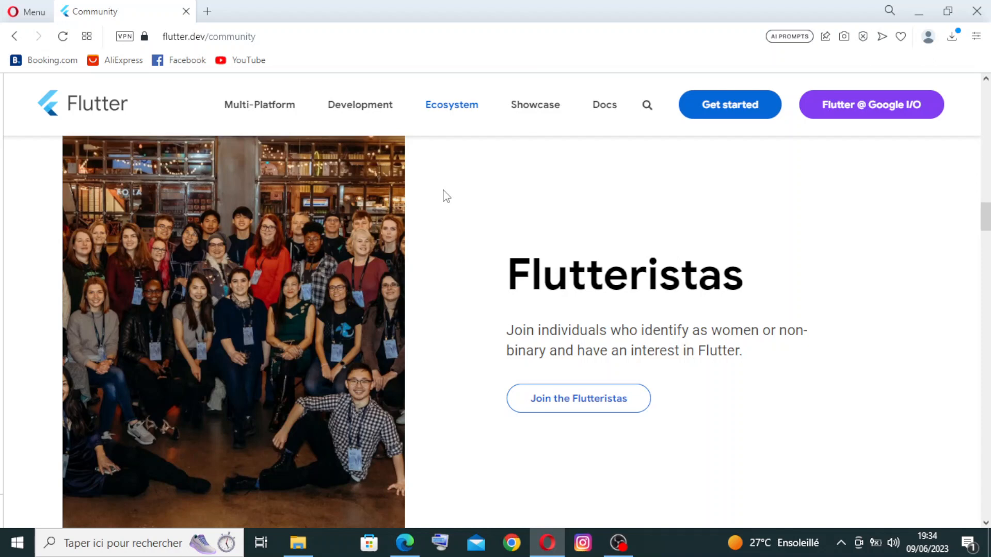
pyautogui.moveTo(340, 203)
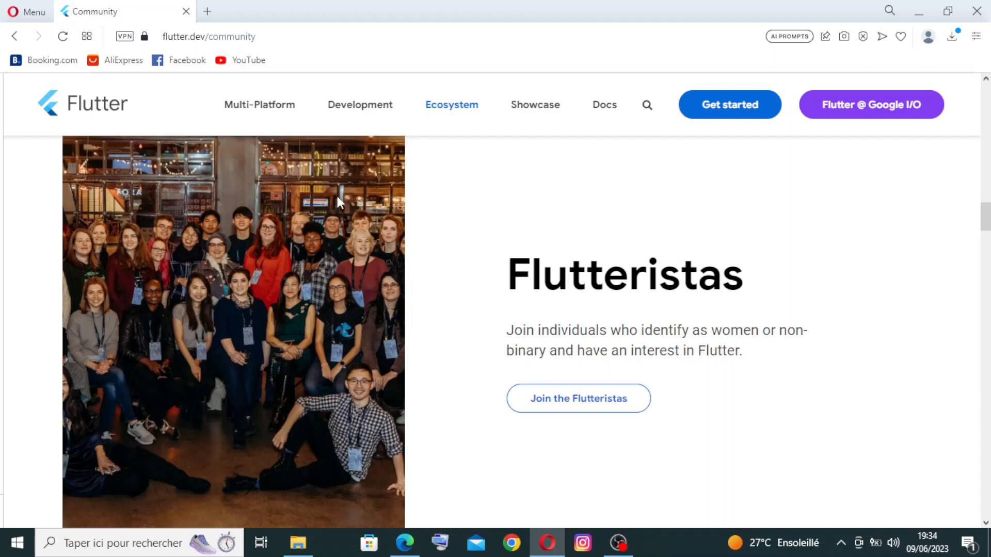
pyautogui.scroll(-3)
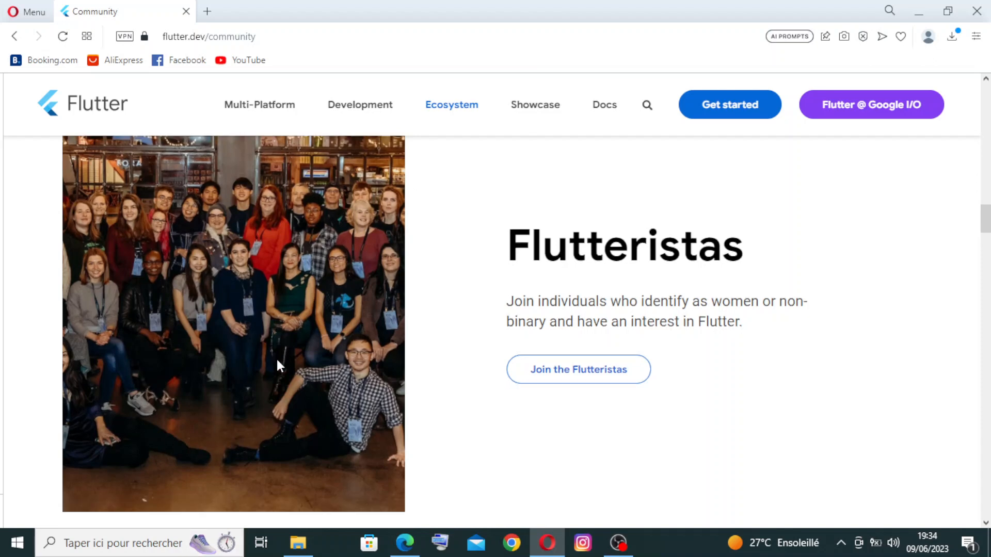
pyautogui.scroll(-3)
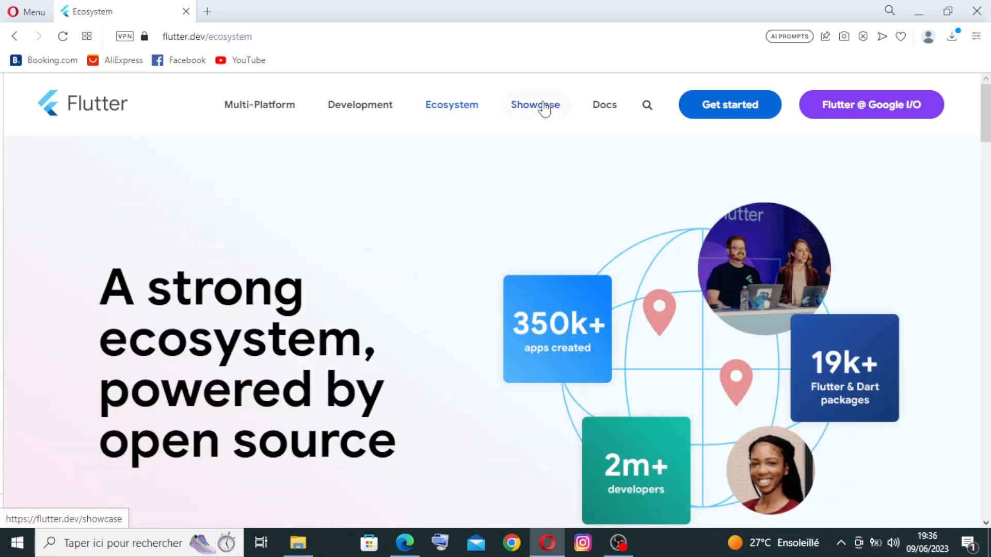
# - Open the Showcase page and scroll through its featured stories from Abbey Road Studios
pyautogui.click(535, 104)
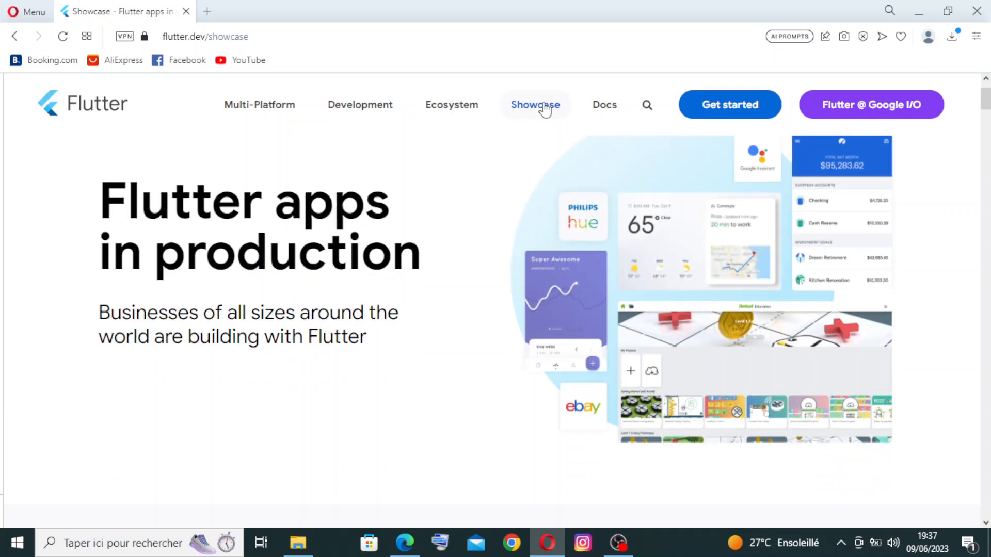
pyautogui.scroll(-3)
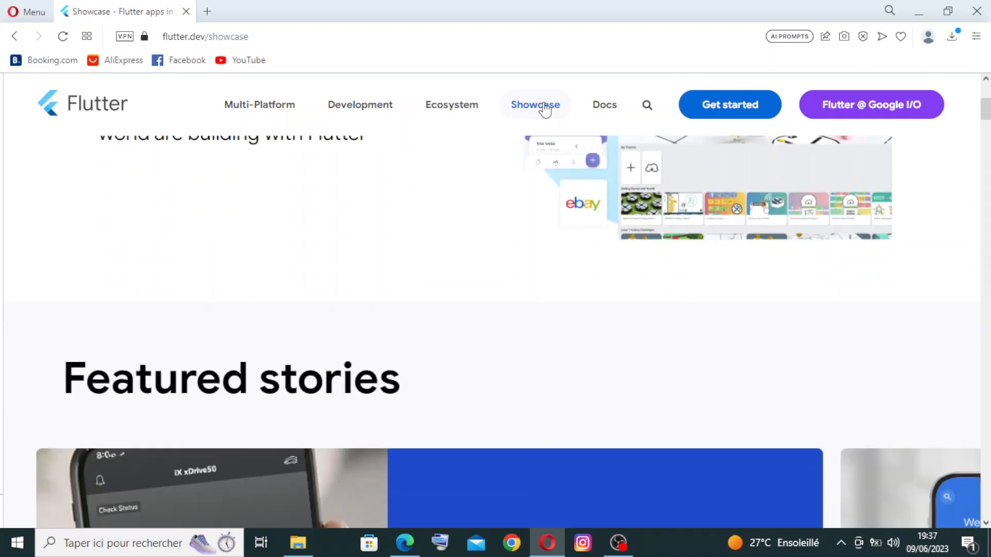
pyautogui.scroll(-3)
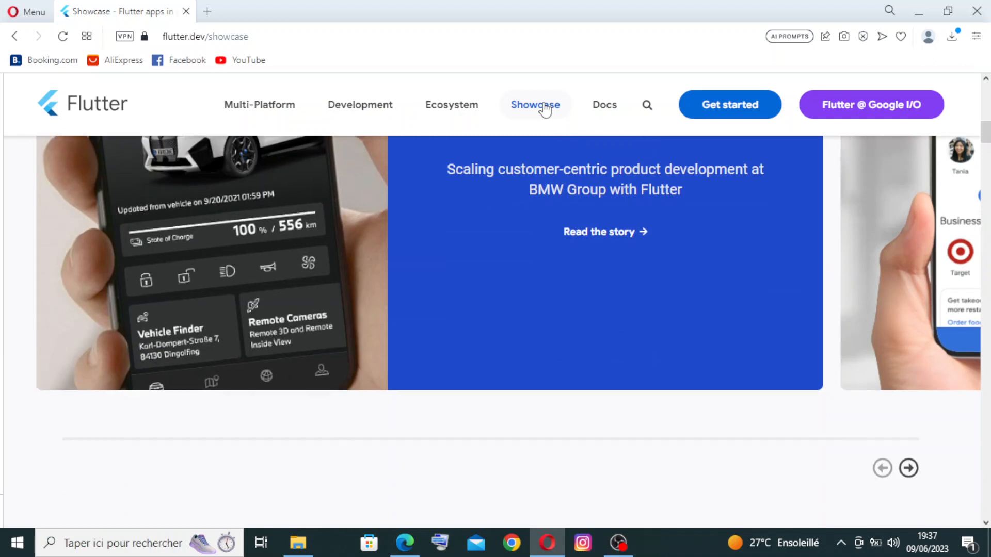
pyautogui.scroll(-3)
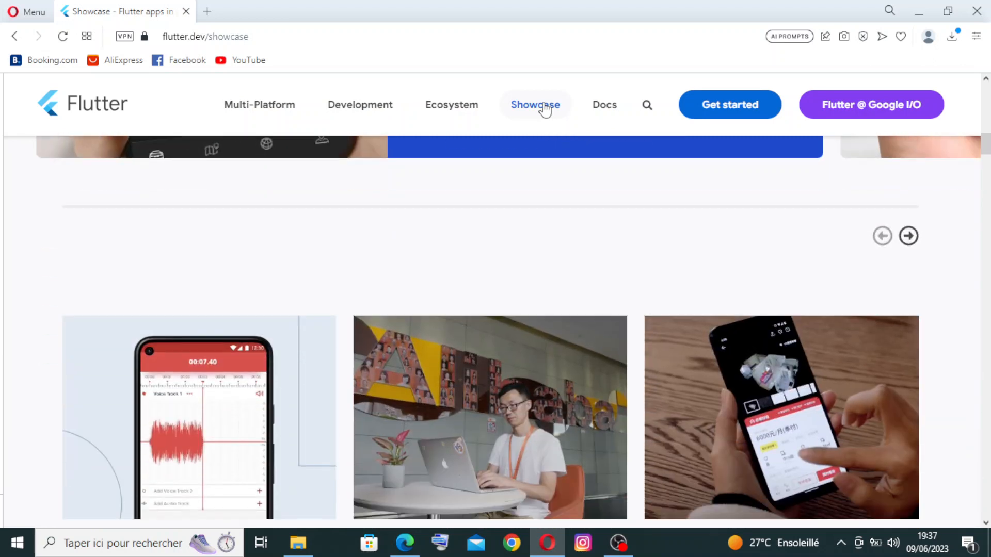
pyautogui.scroll(-3)
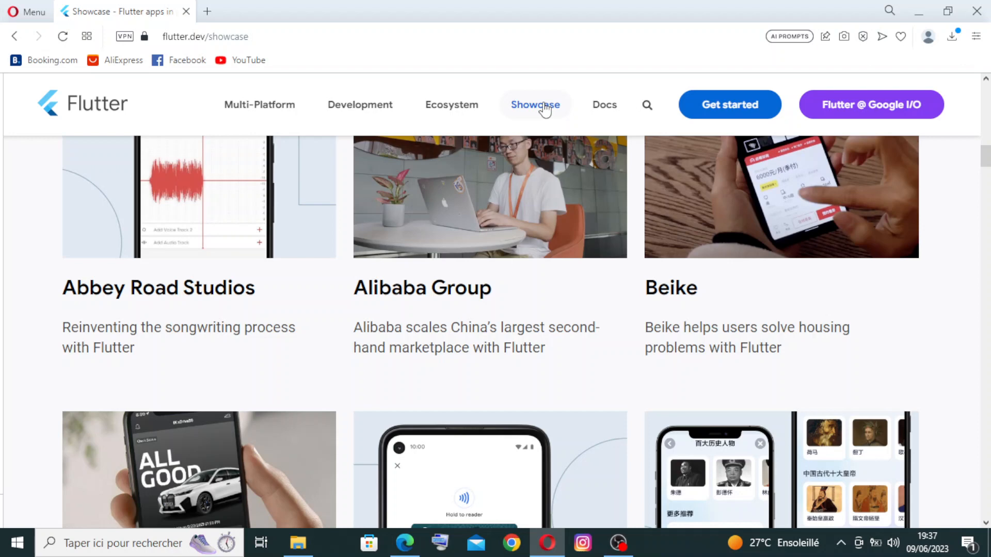
pyautogui.scroll(-3)
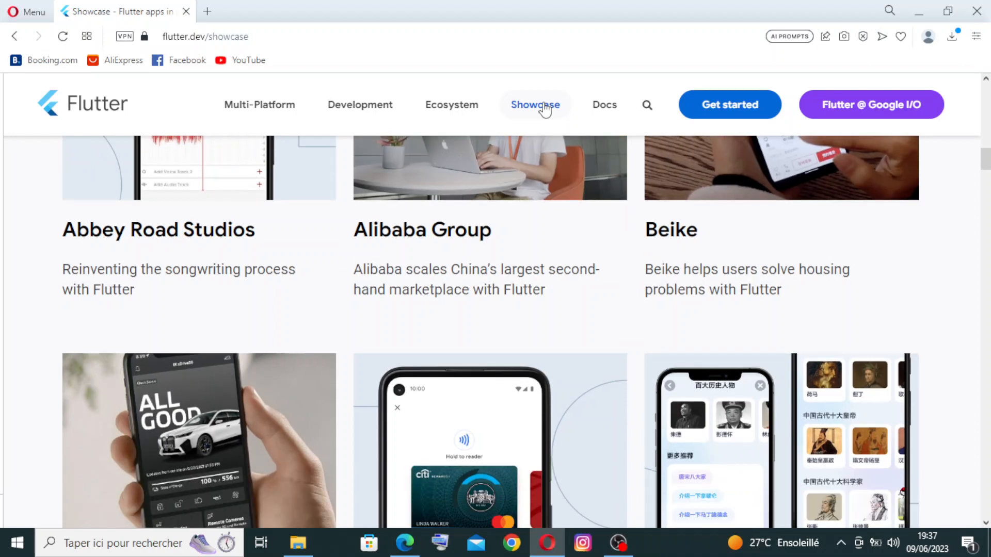
pyautogui.scroll(-3)
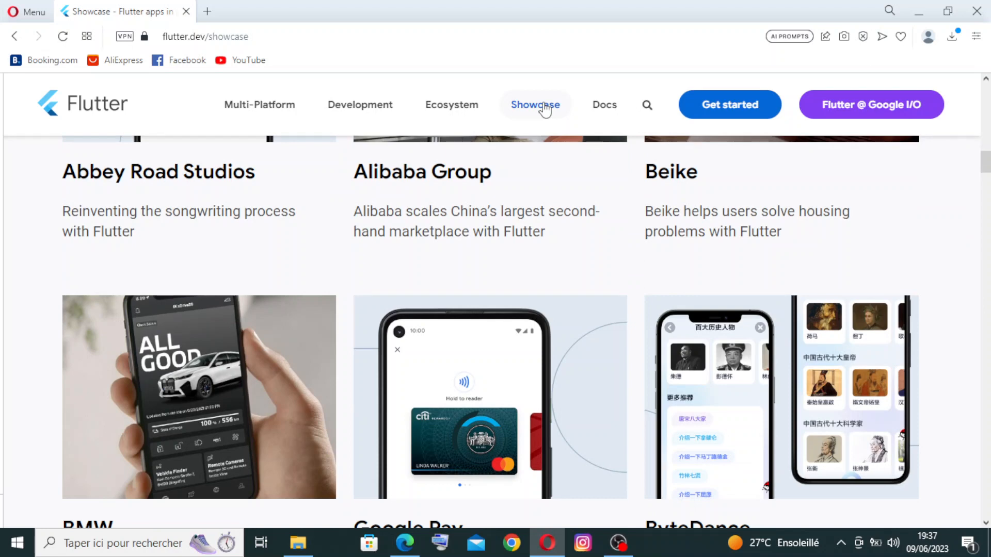
# - Scroll the app case studies down to eBay and start a find-in-page search
pyautogui.scroll(-3)
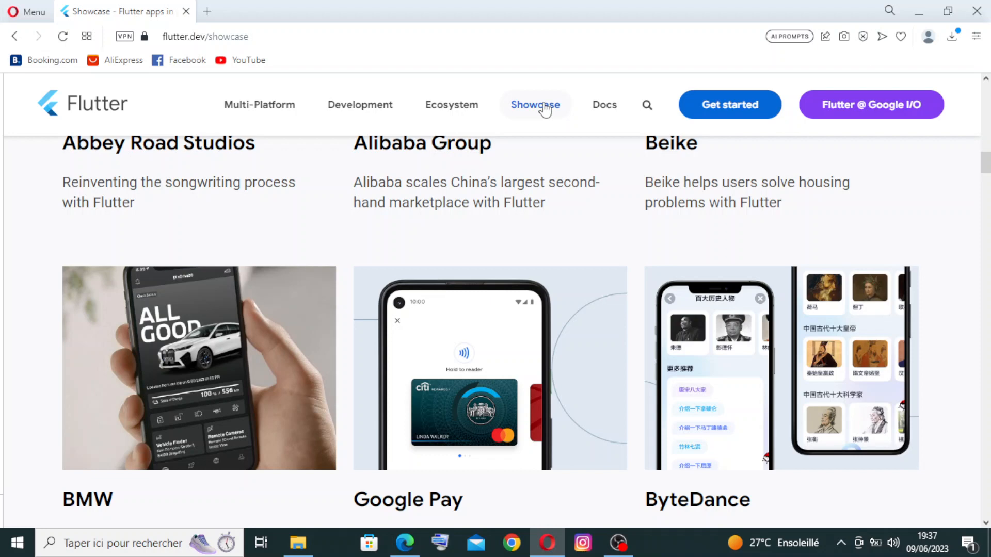
pyautogui.scroll(-3)
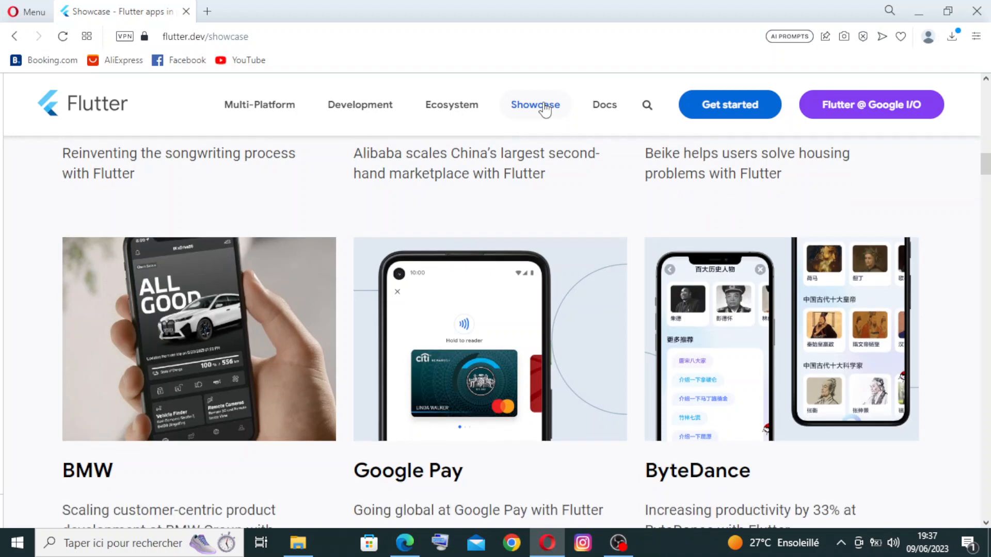
pyautogui.scroll(-3)
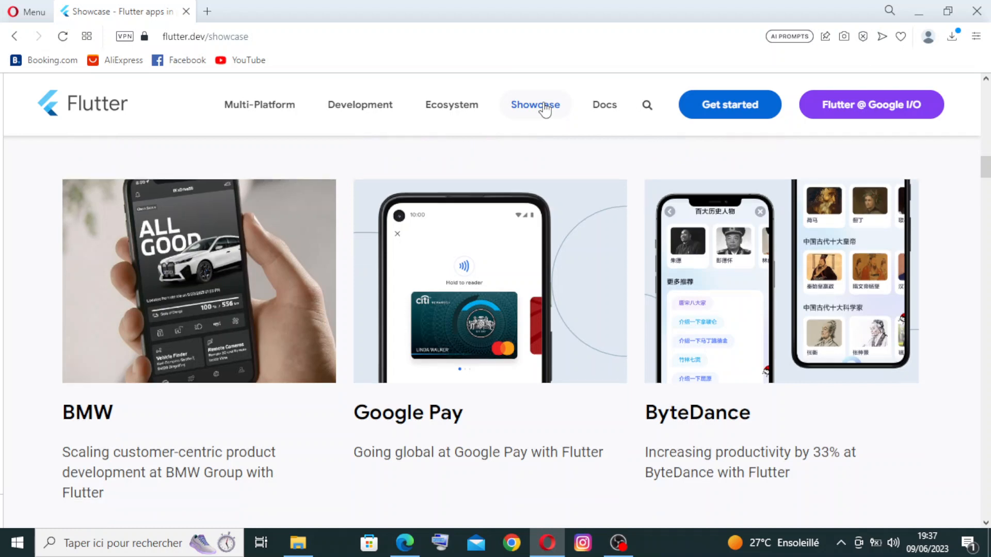
pyautogui.scroll(-3)
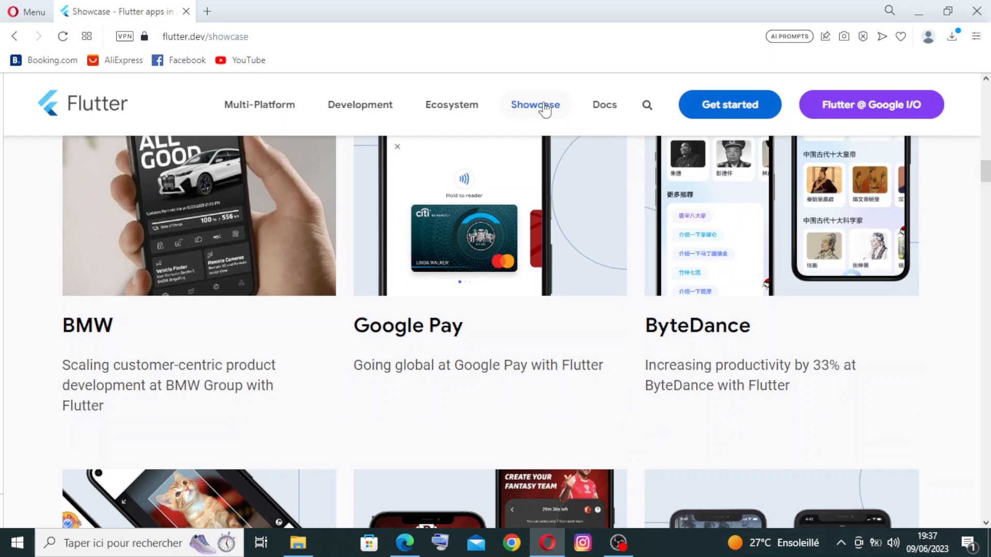
pyautogui.scroll(-3)
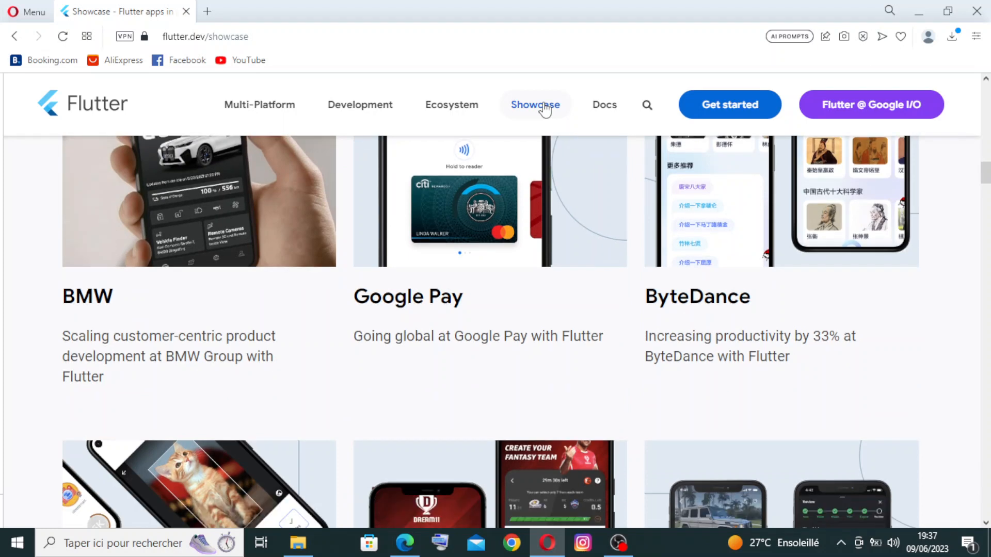
pyautogui.scroll(-3)
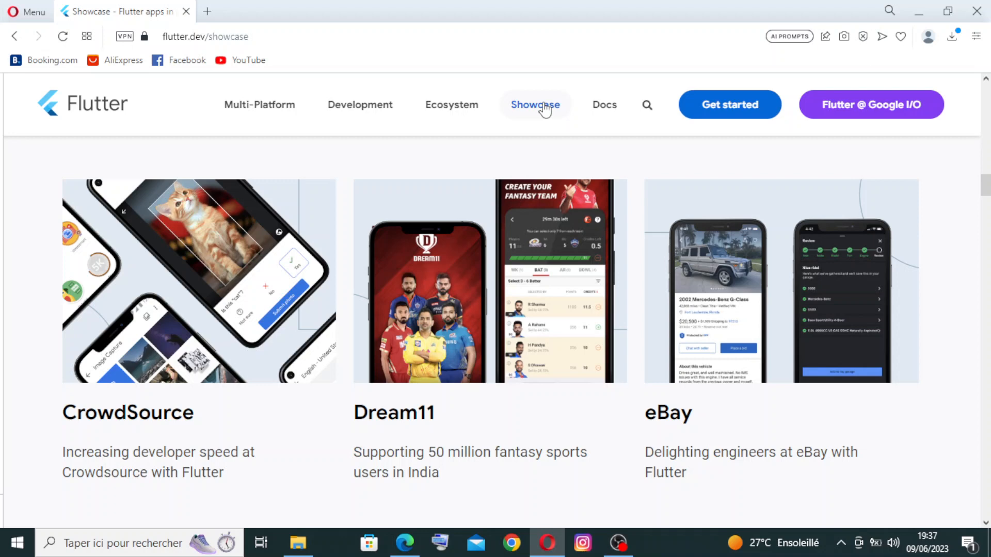
pyautogui.press('ctrl+f')
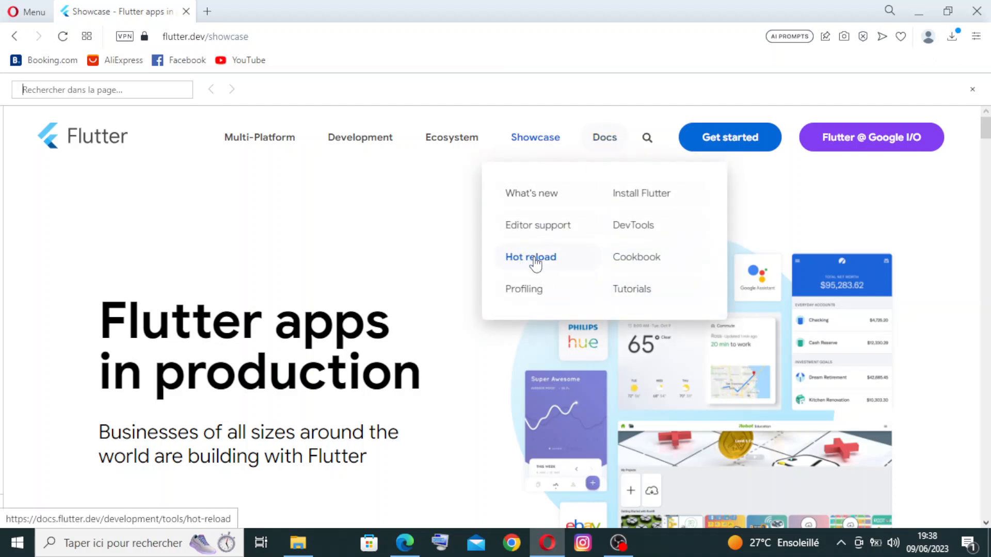
# - Open Docs > Hot reload and scroll down to the Generic types special case
pyautogui.click(530, 256)
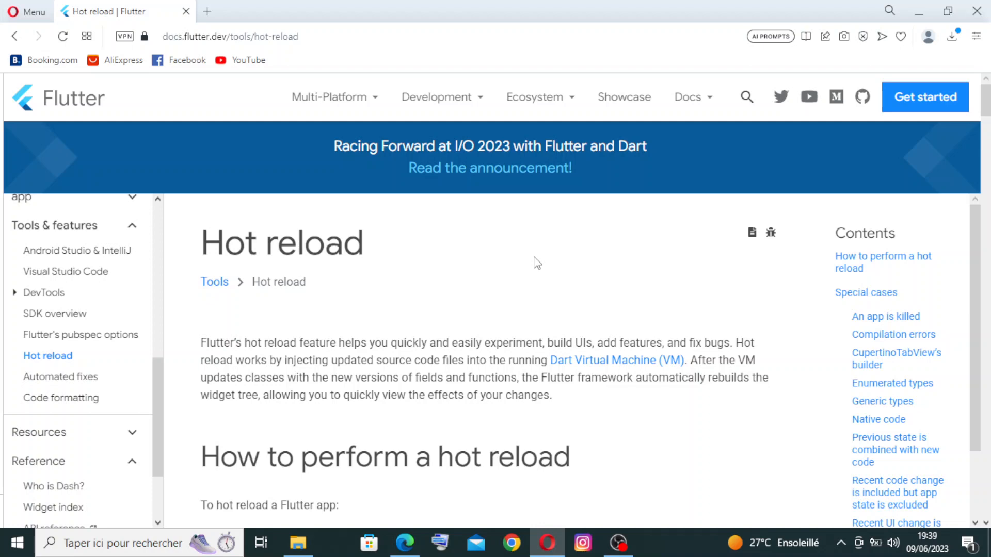
pyautogui.press('ctrl+f')
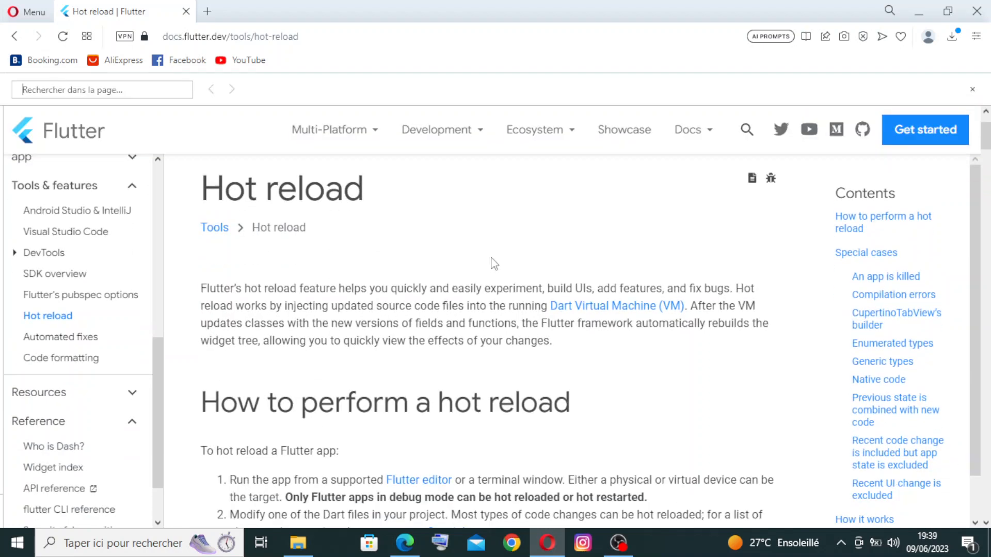
pyautogui.scroll(-3)
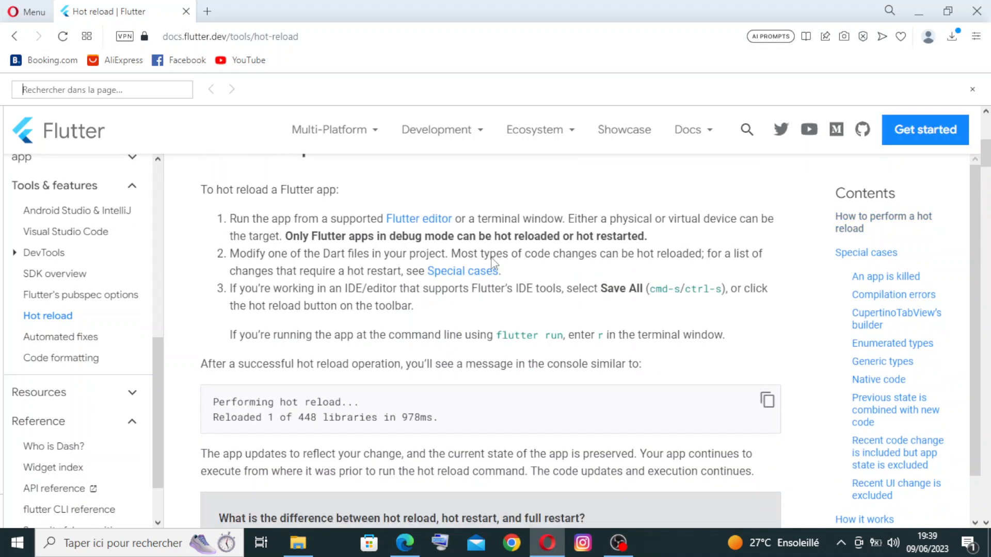
pyautogui.scroll(-3)
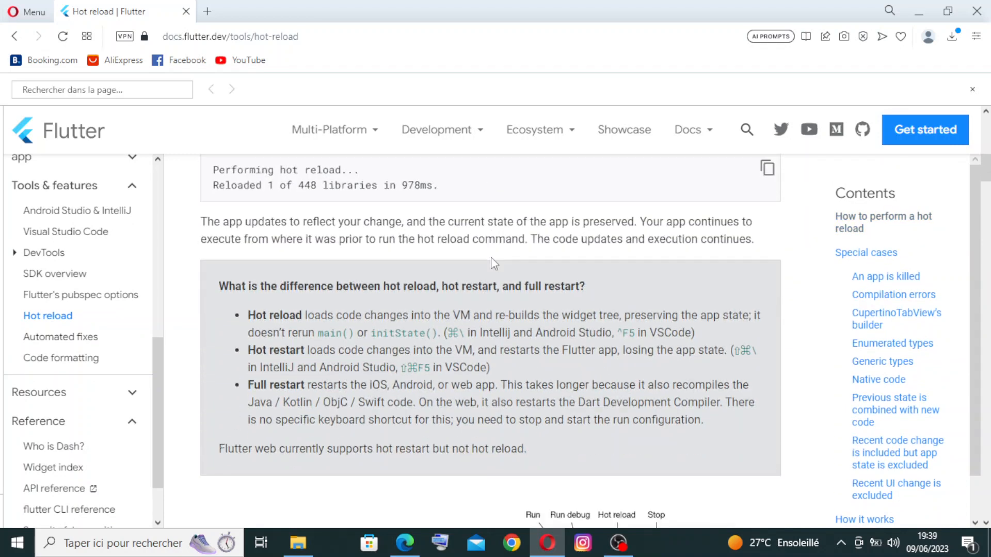
pyautogui.scroll(-3)
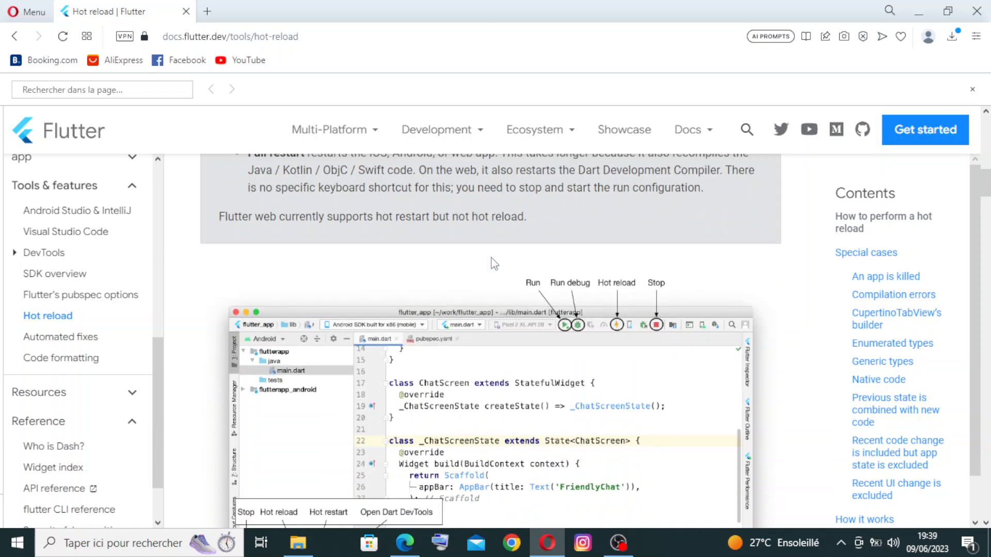
pyautogui.scroll(-3)
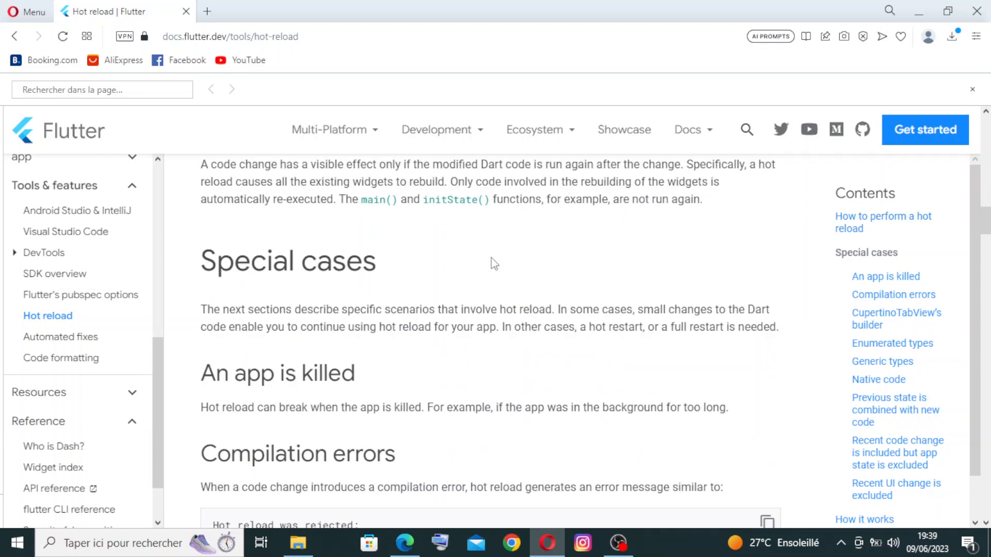
pyautogui.scroll(-3)
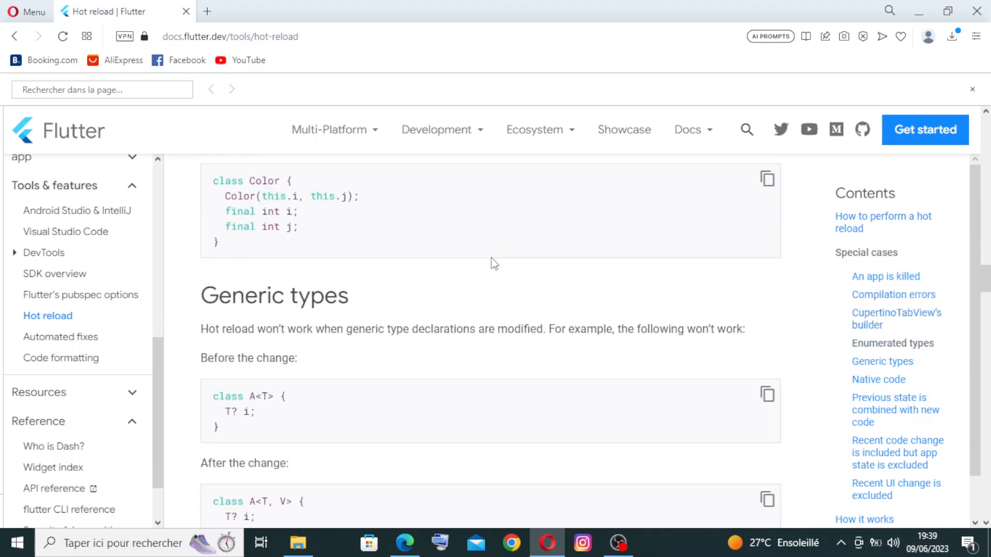